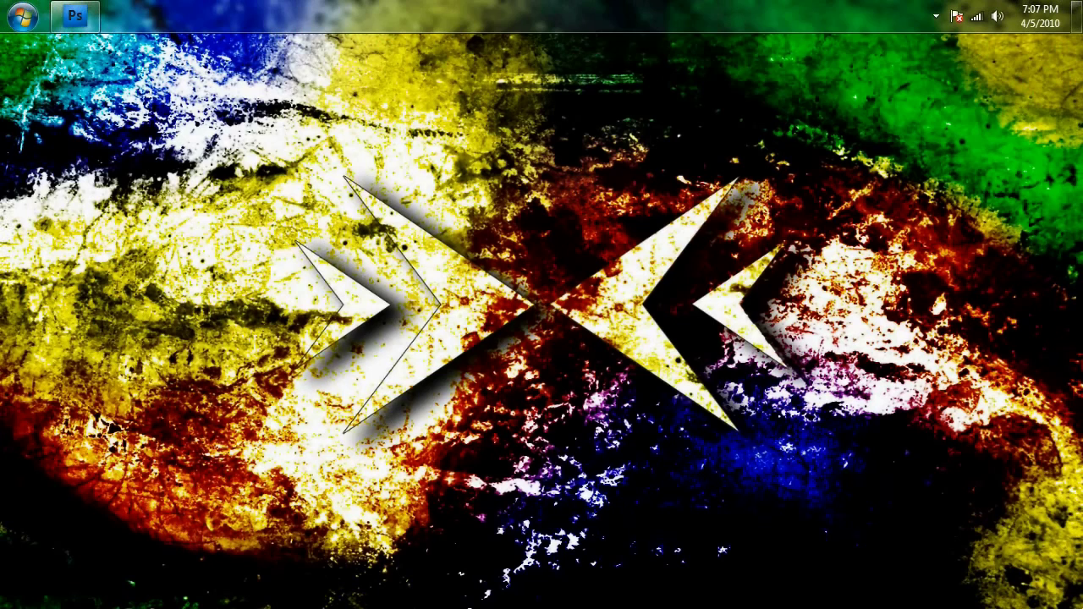
- Restore the Photoshop window showing the Lomo Before.jpg portrait of the man beside the car
left_click(74, 15)
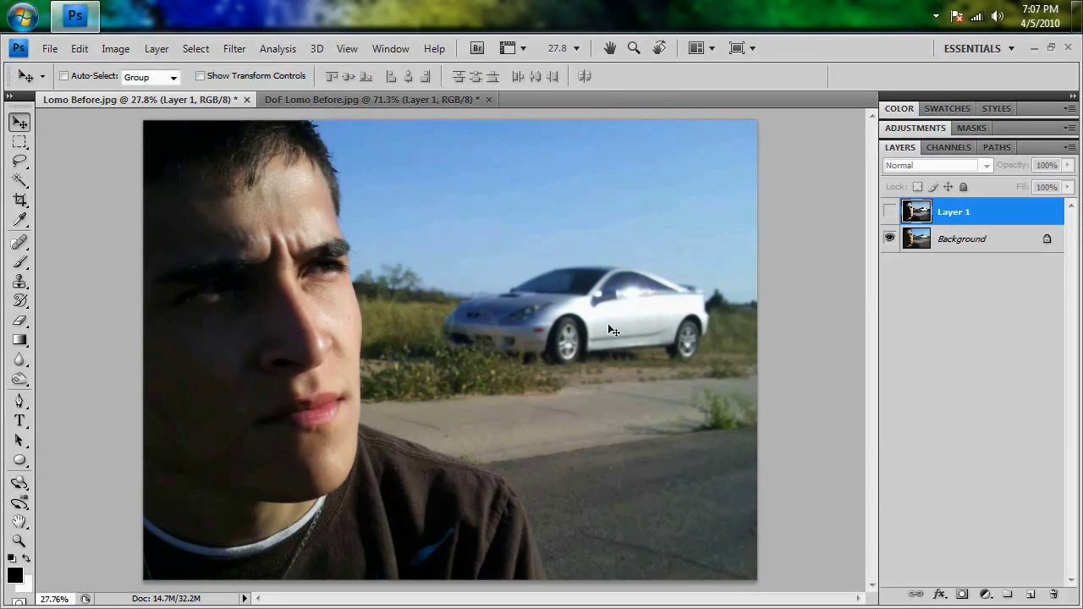
mouse_move(930, 340)
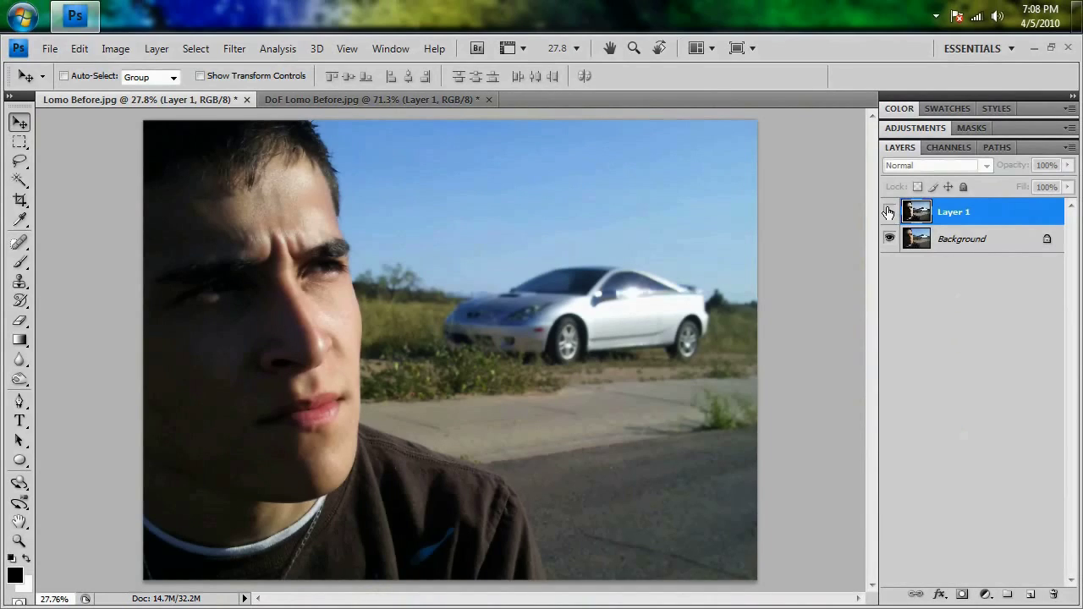
mouse_move(888, 213)
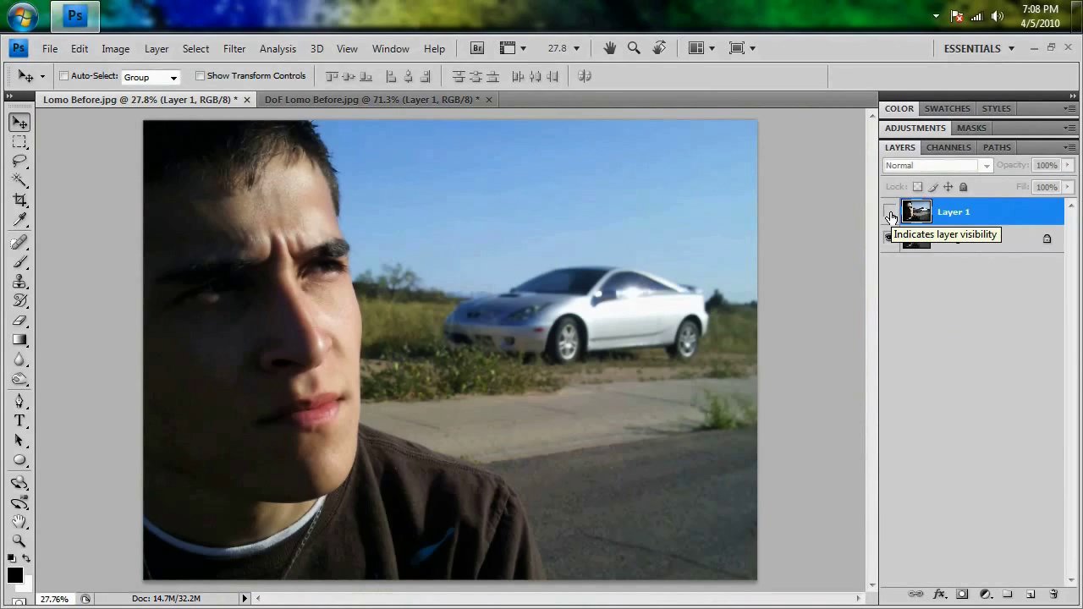
- Hide Layer 1 to compare it against the Background layer
left_click(890, 211)
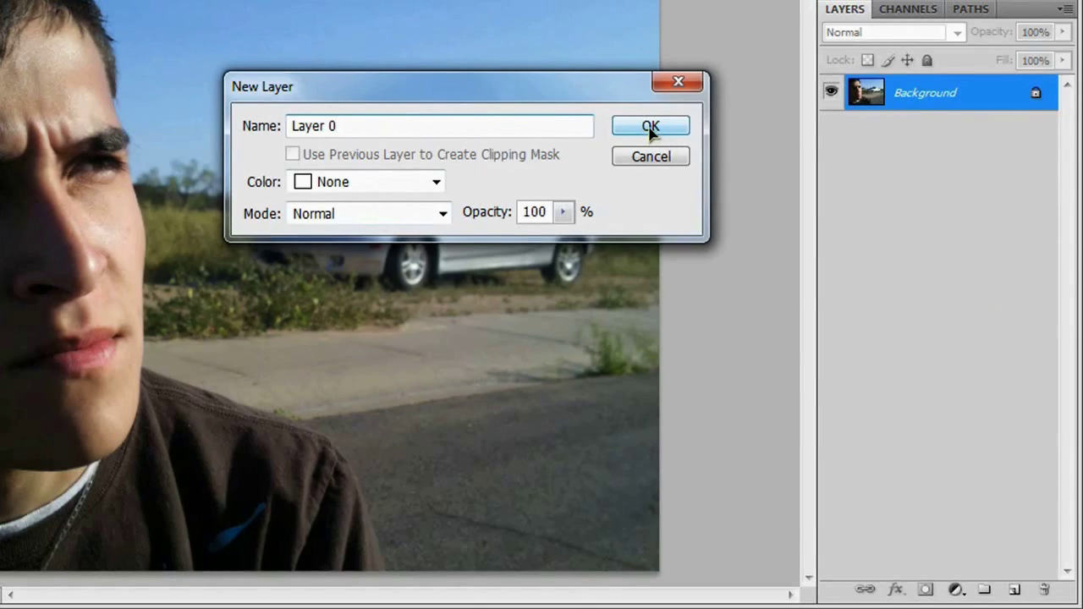
- Confirm the background as Layer 0 and set the Lasso feather to 80 px
left_click(650, 126)
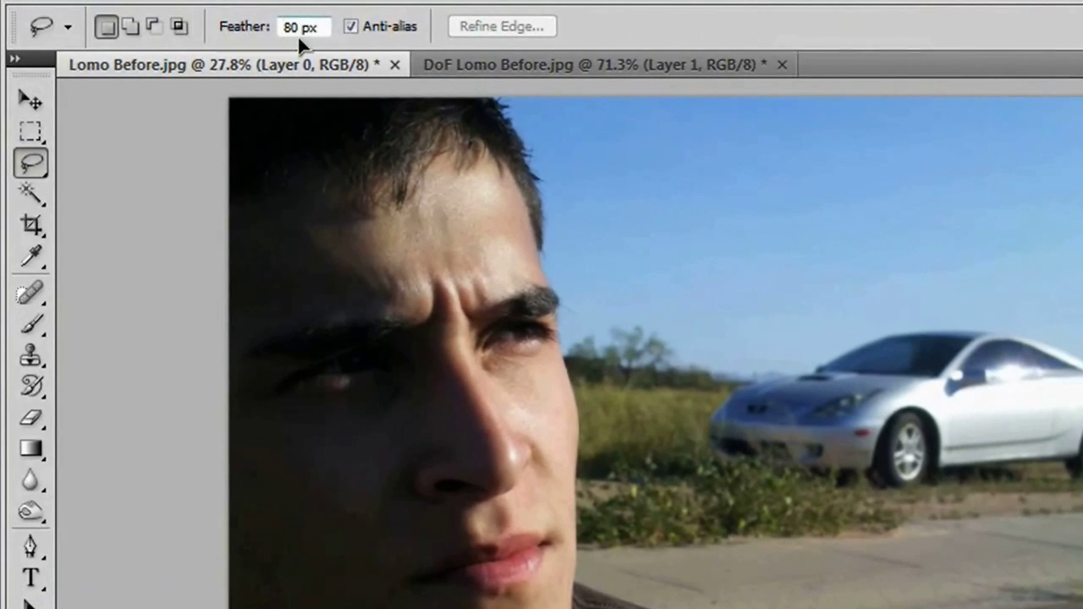
left_click(301, 27)
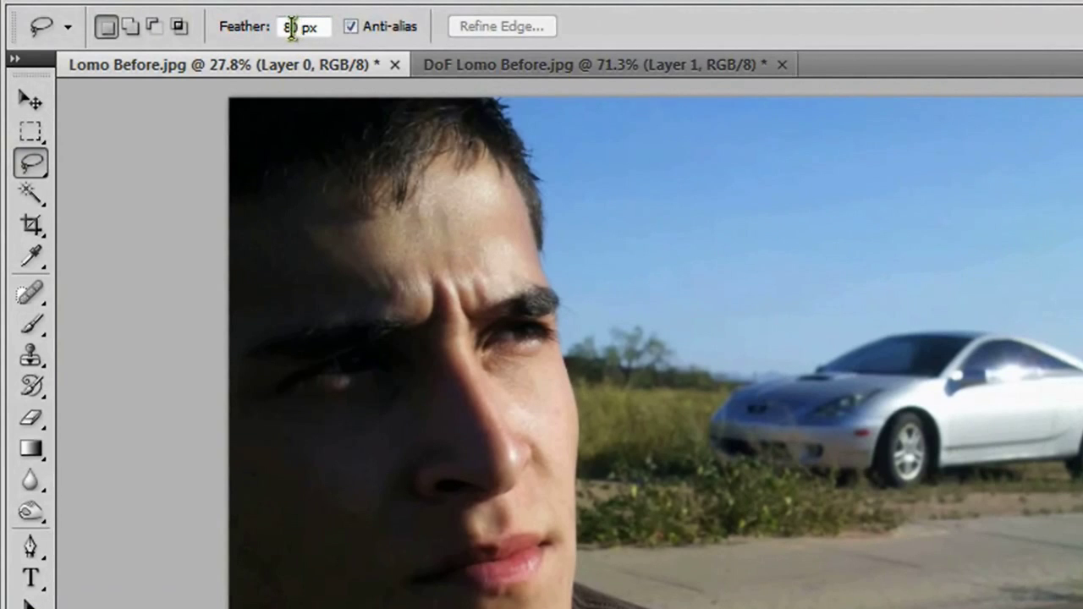
type("80")
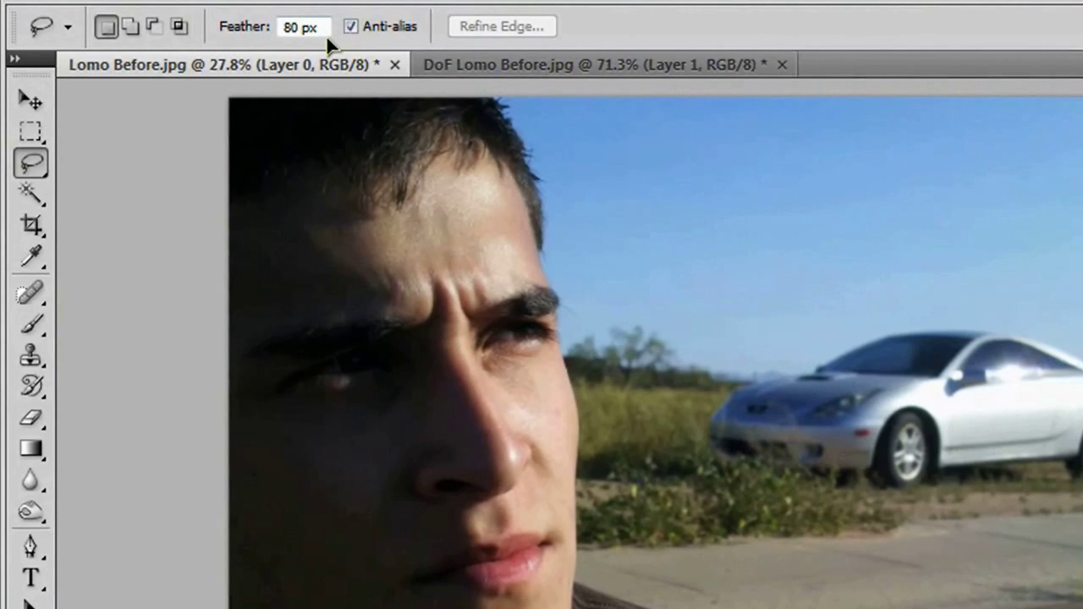
mouse_move(301, 27)
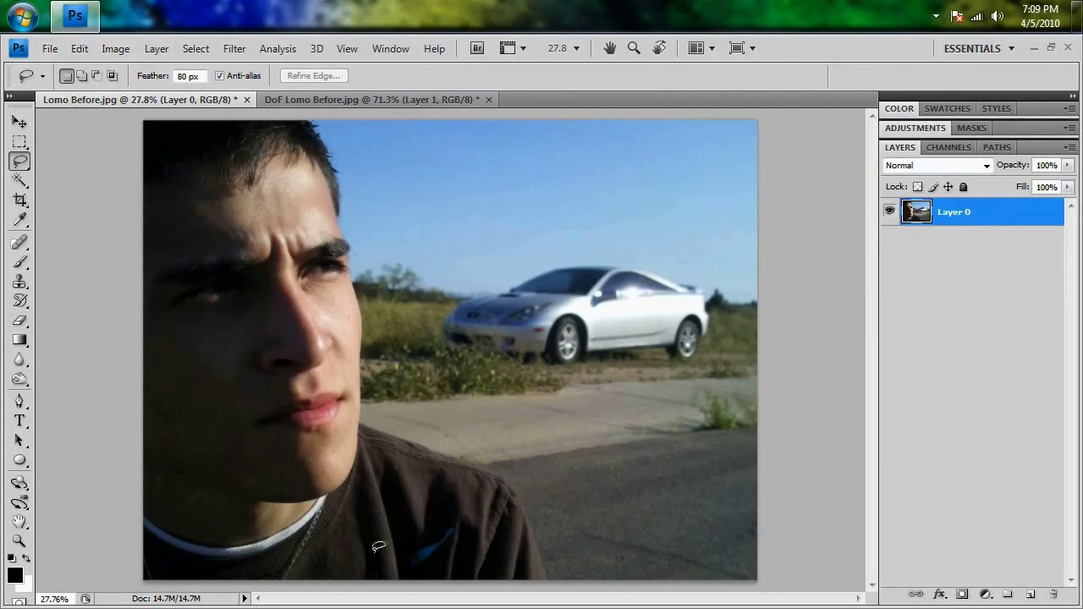
- Trace a loose feathered lasso loop around the man's face, up past the car and across the sky
left_click_drag(378, 545, 615, 555)
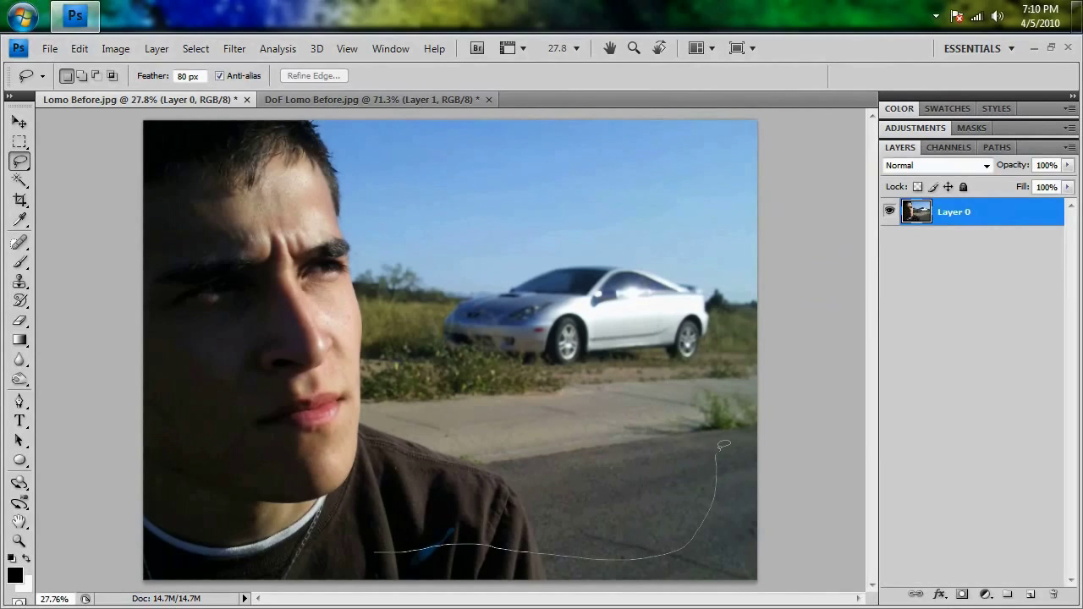
left_click_drag(725, 443, 707, 174)
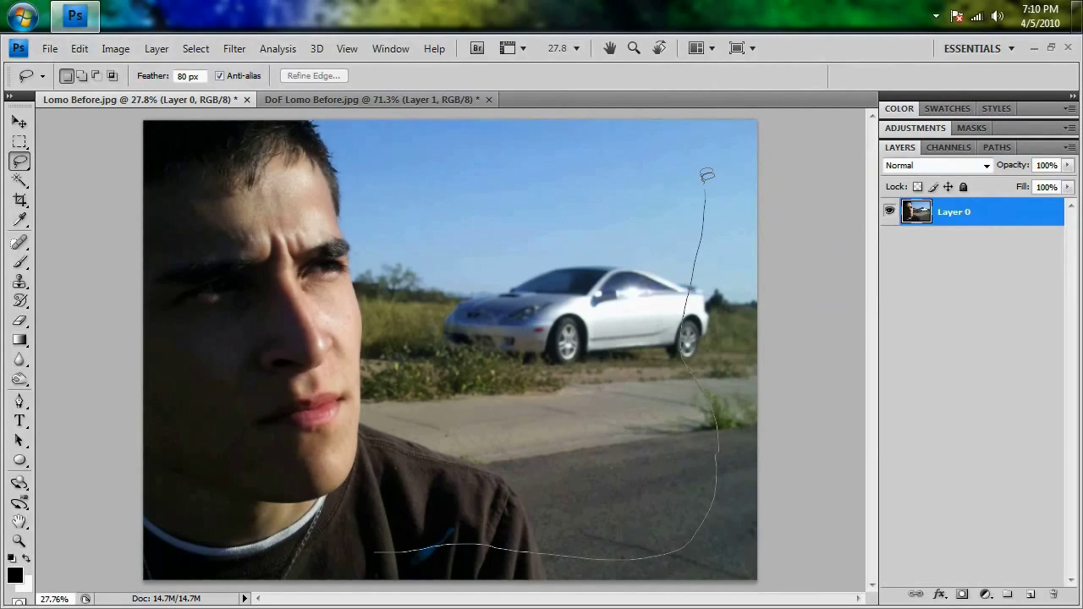
left_click_drag(707, 174, 389, 153)
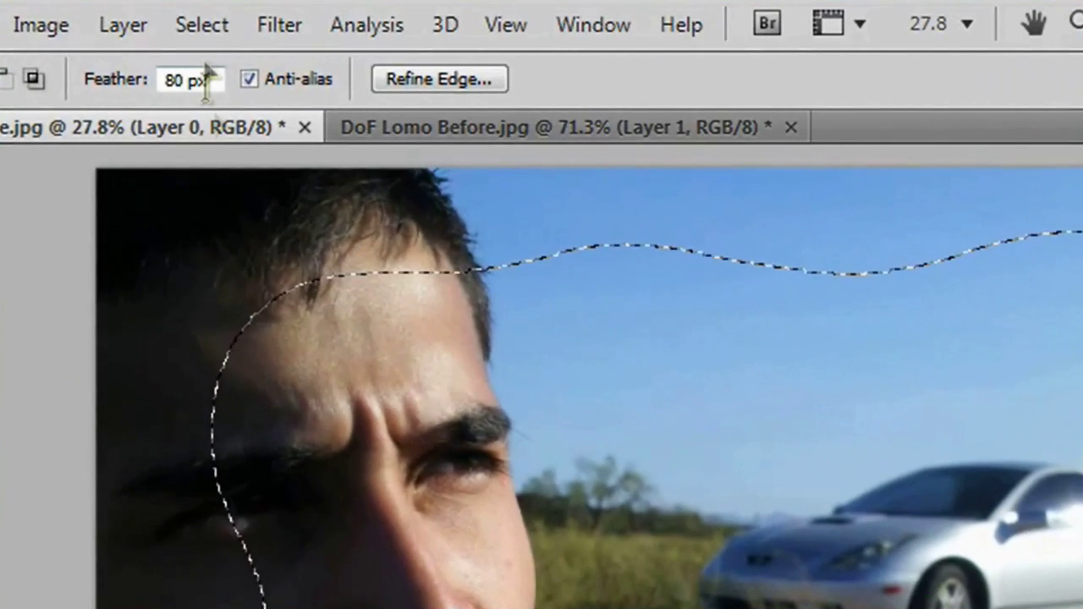
- Invert the selection via Select > Inverse so the photo's outer edges are selected
left_click(202, 23)
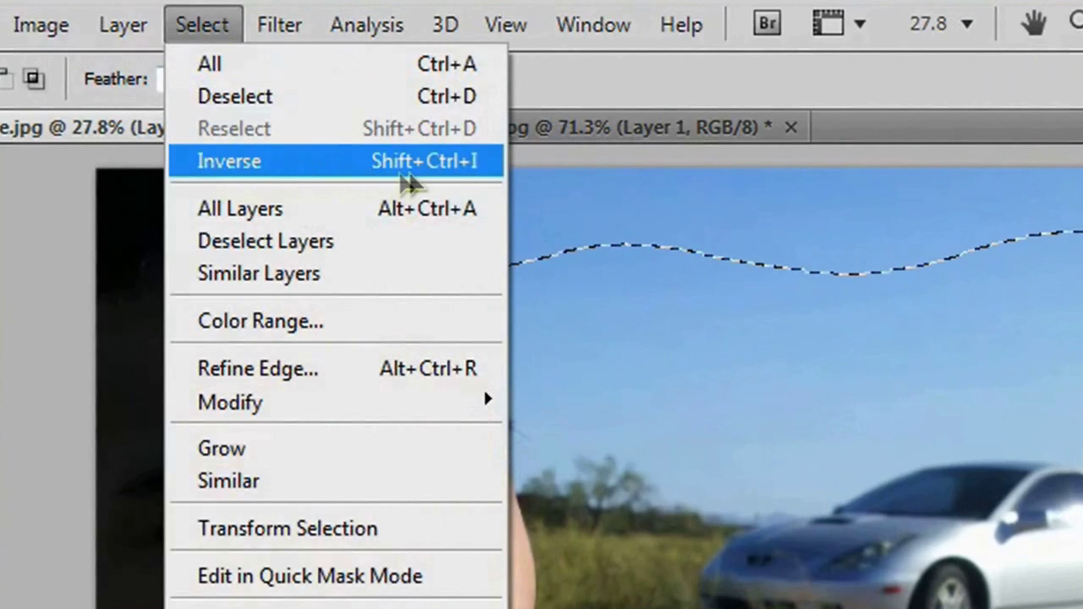
mouse_move(487, 172)
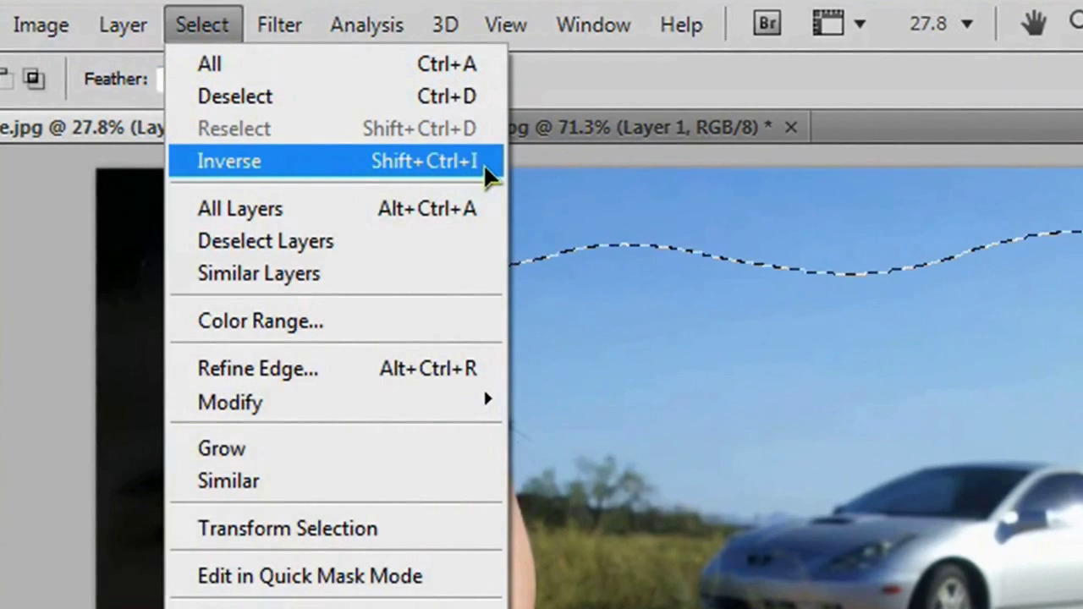
left_click(229, 161)
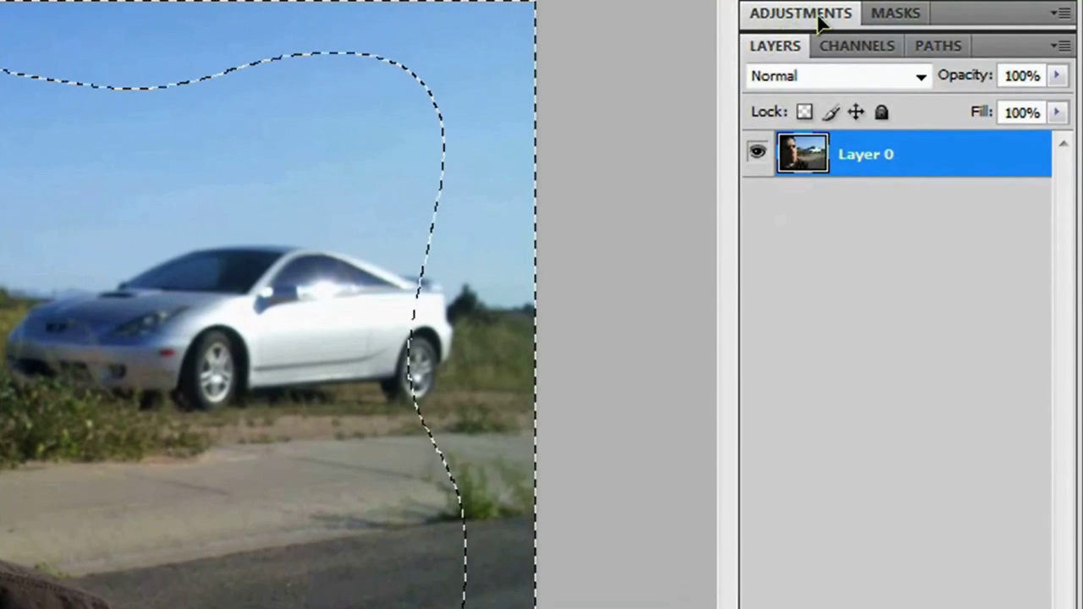
- Add a Levels adjustment on the edge selection and set its midtone slider to about 0.75
left_click(799, 14)
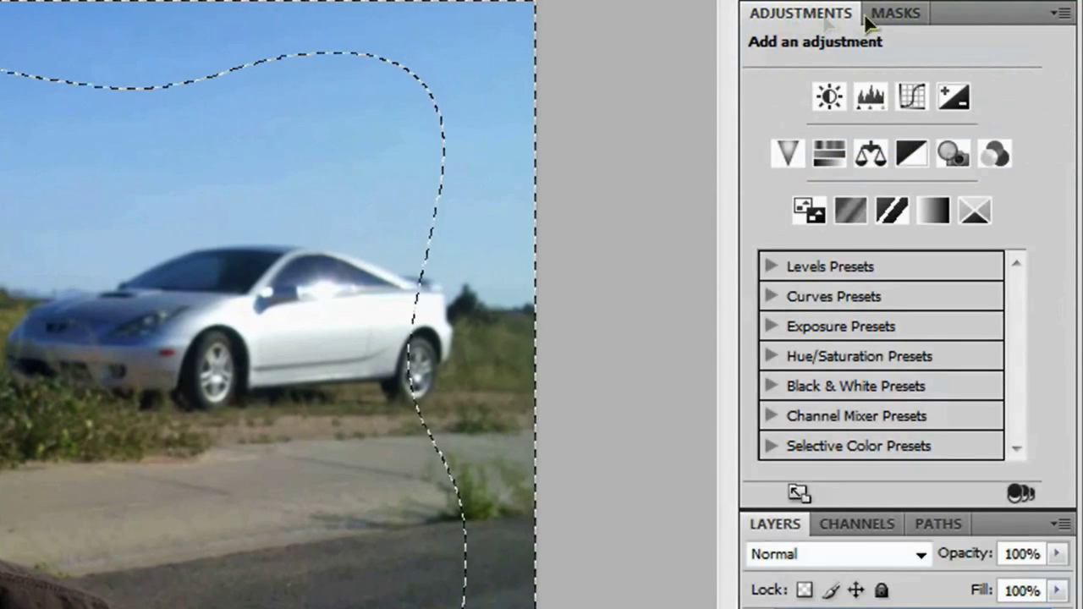
left_click(870, 97)
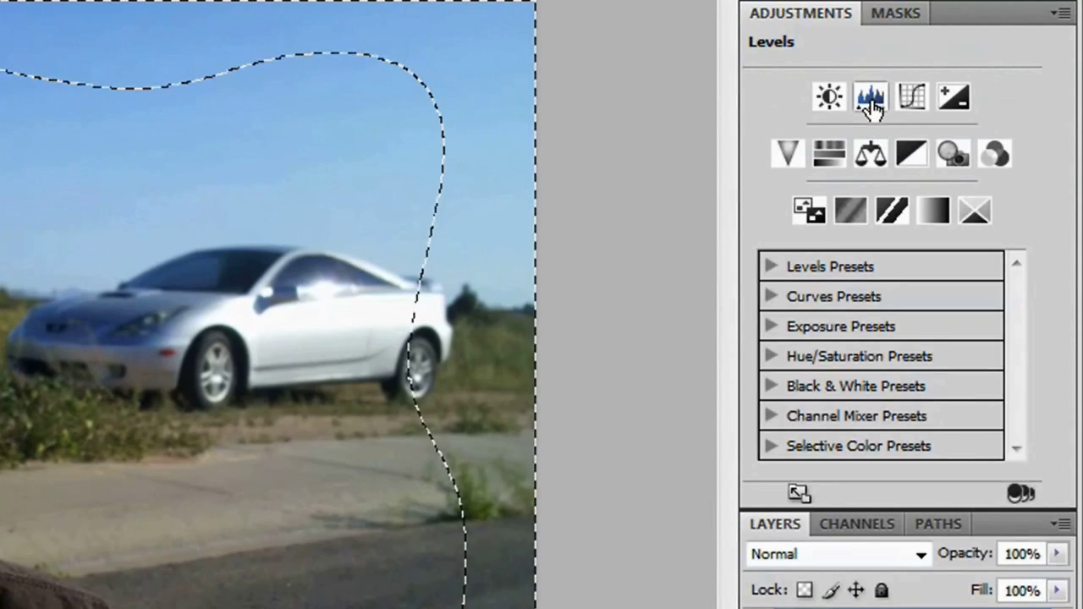
left_click(869, 96)
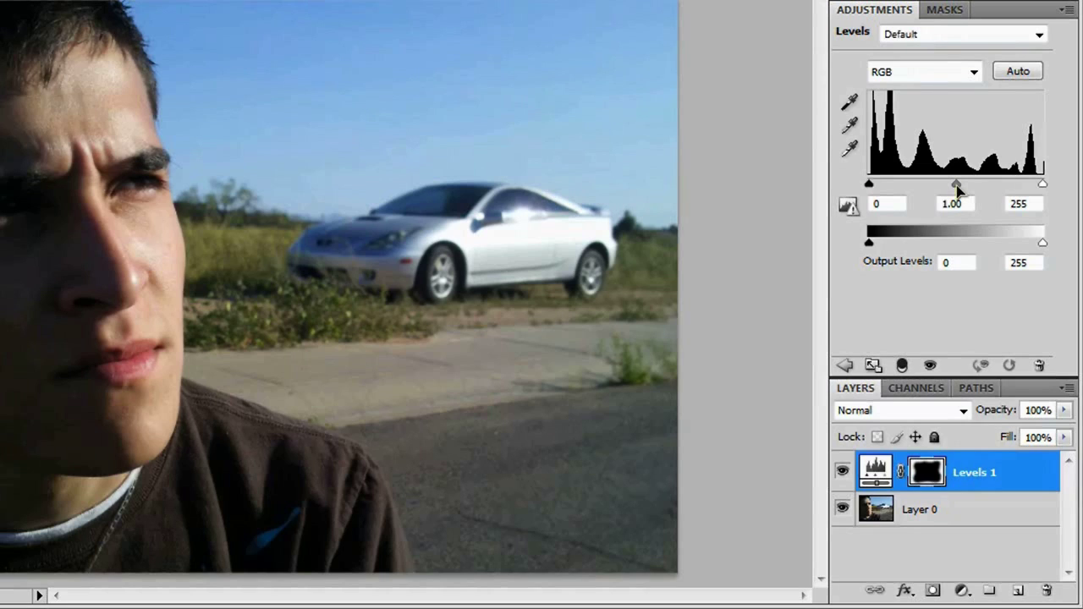
left_click_drag(957, 183, 967, 183)
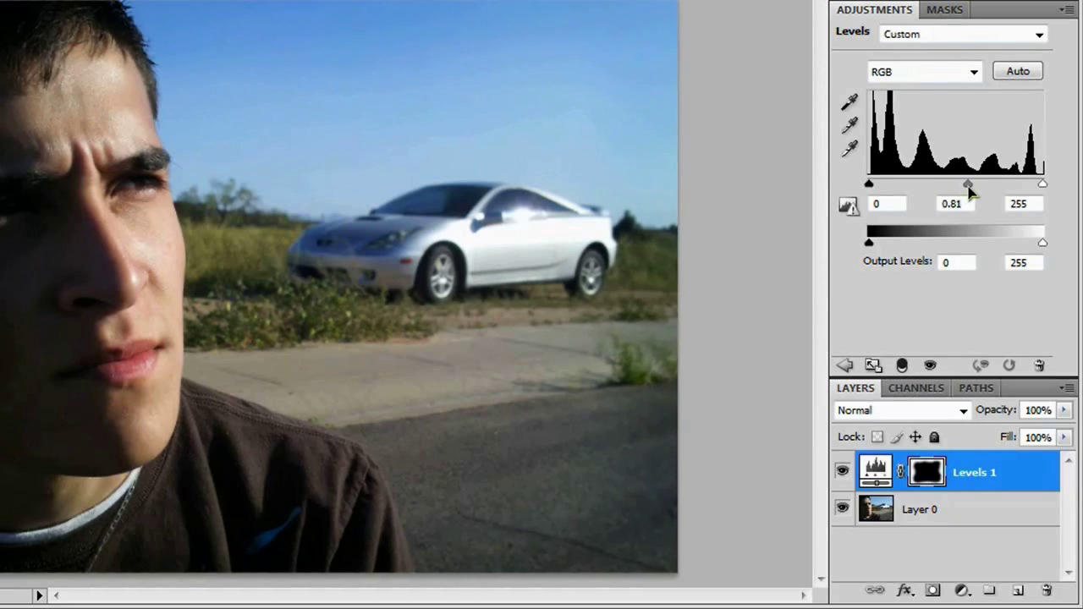
left_click_drag(970, 185, 979, 185)
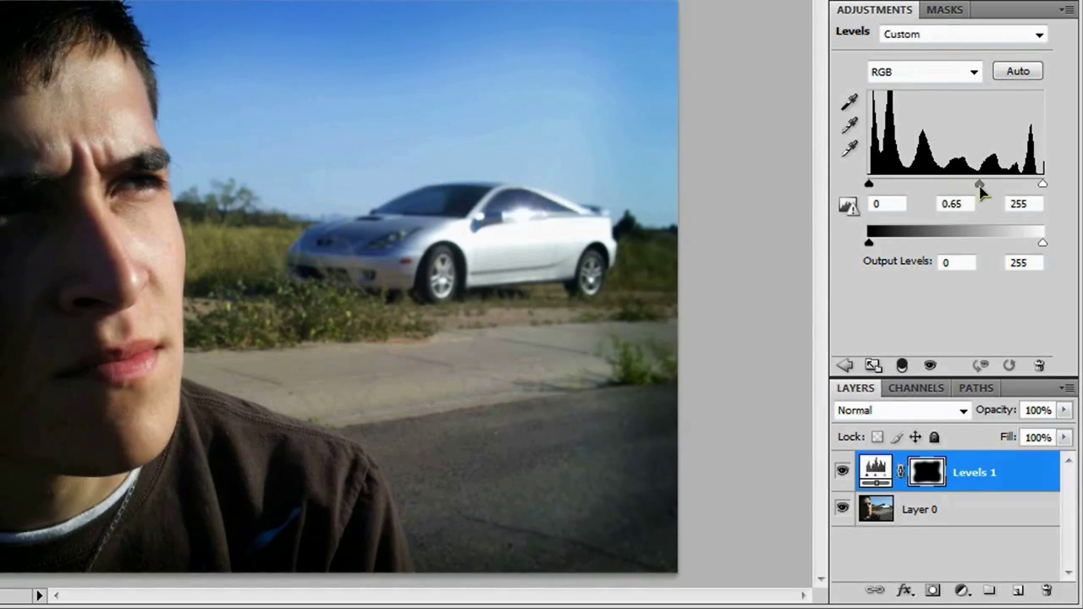
left_click_drag(979, 183, 974, 182)
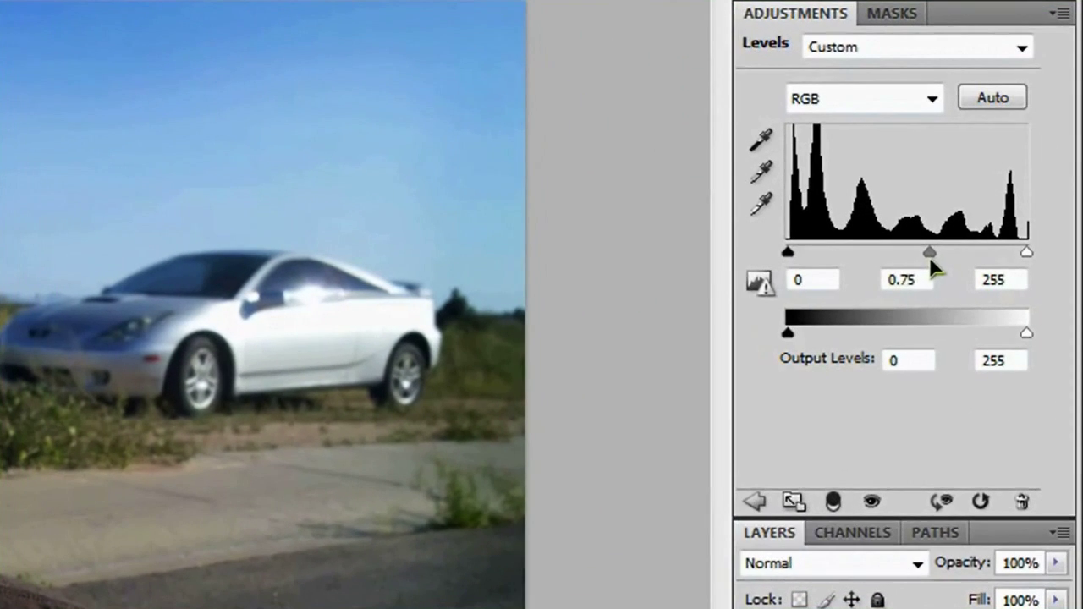
- Add a Curves adjustment layer above Levels and pull its shadow point down
left_click(753, 500)
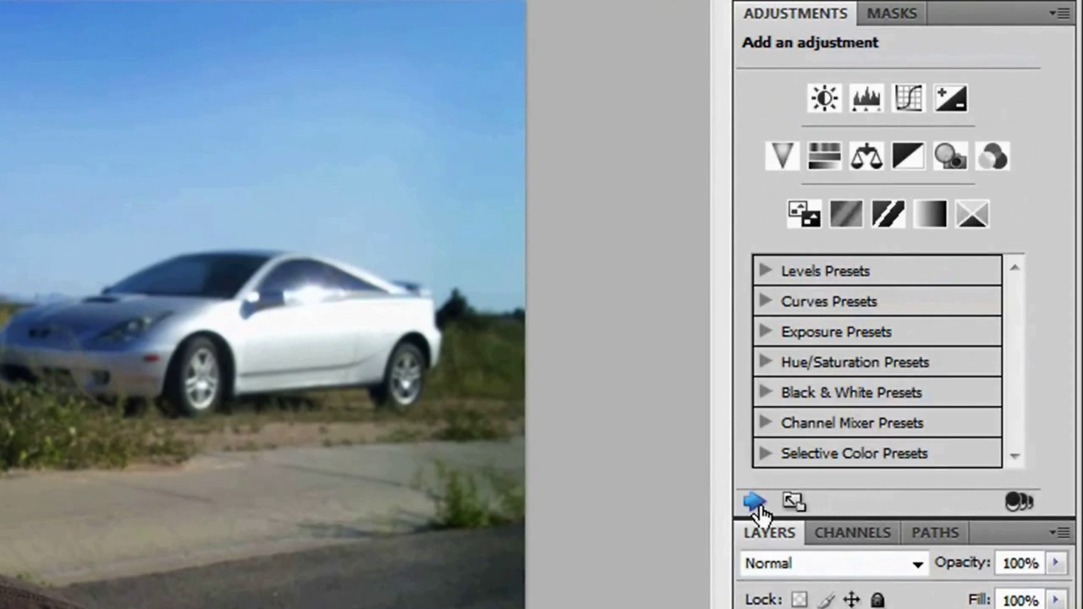
mouse_move(753, 501)
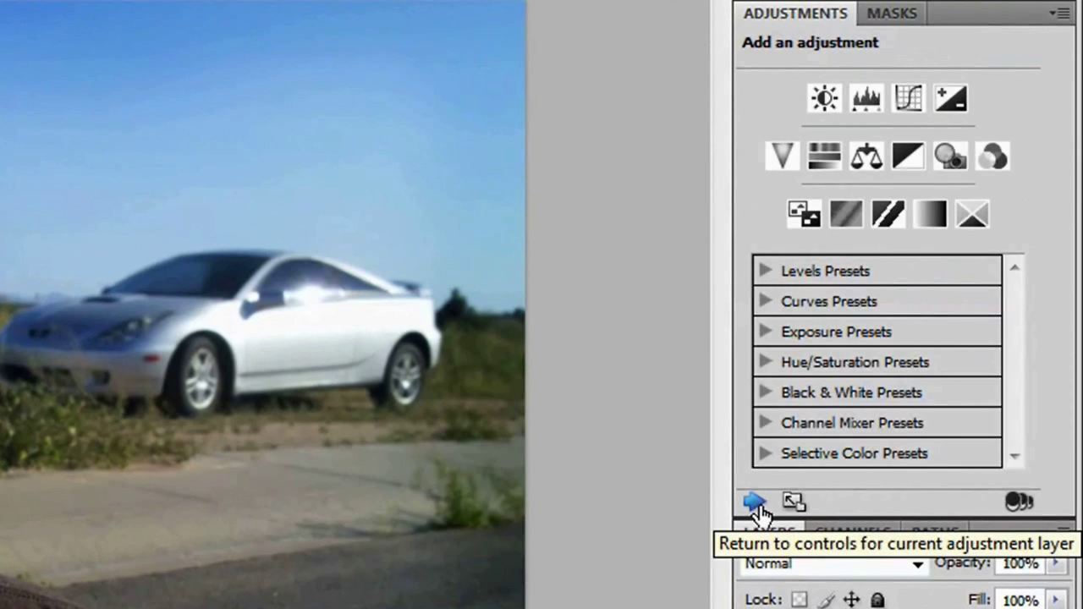
left_click(906, 98)
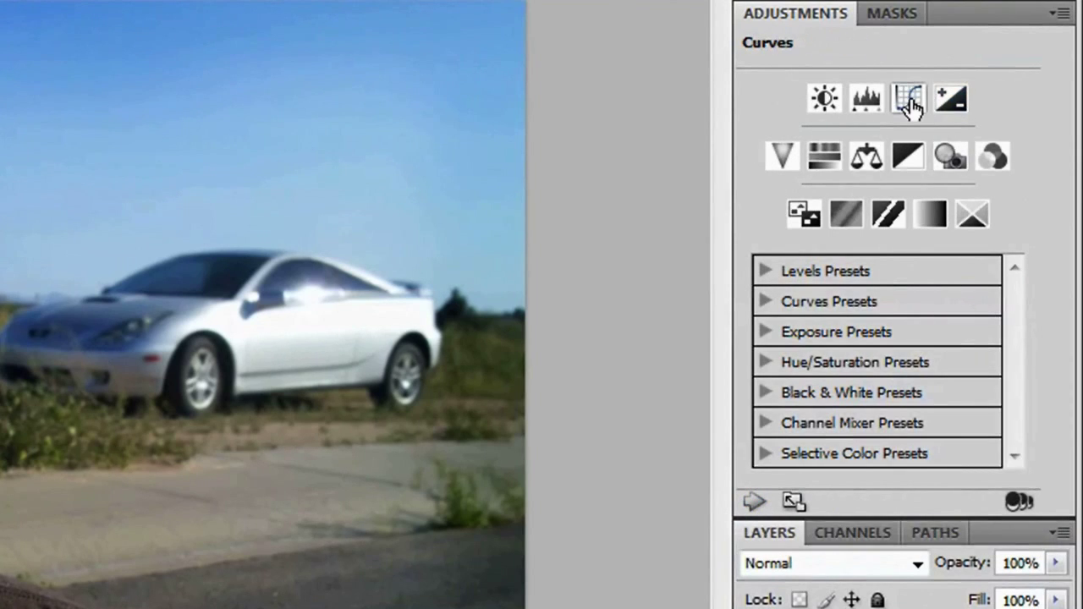
left_click(909, 98)
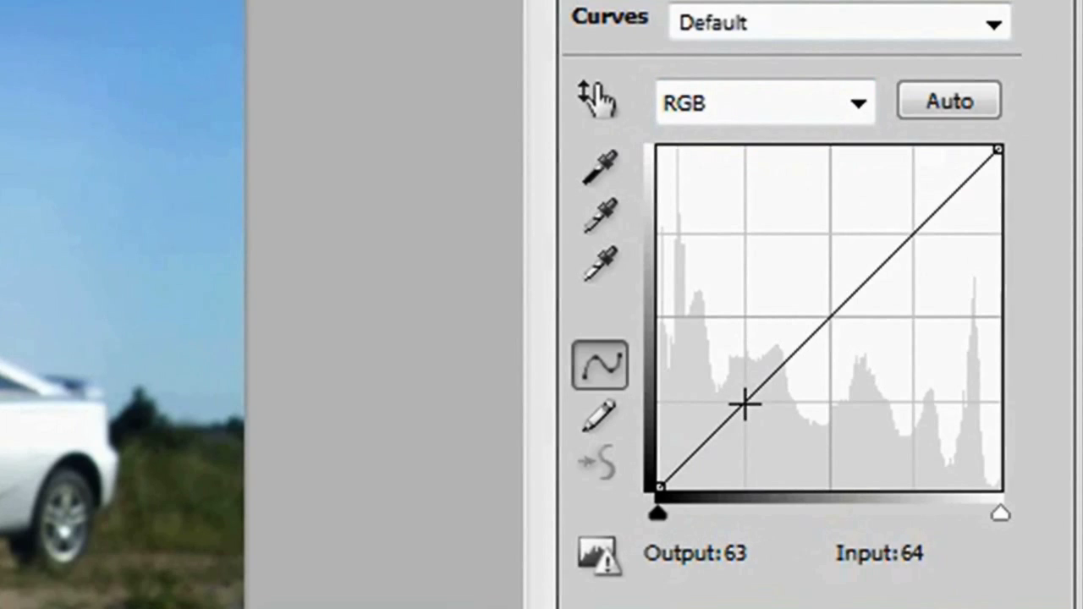
left_click_drag(743, 404, 760, 413)
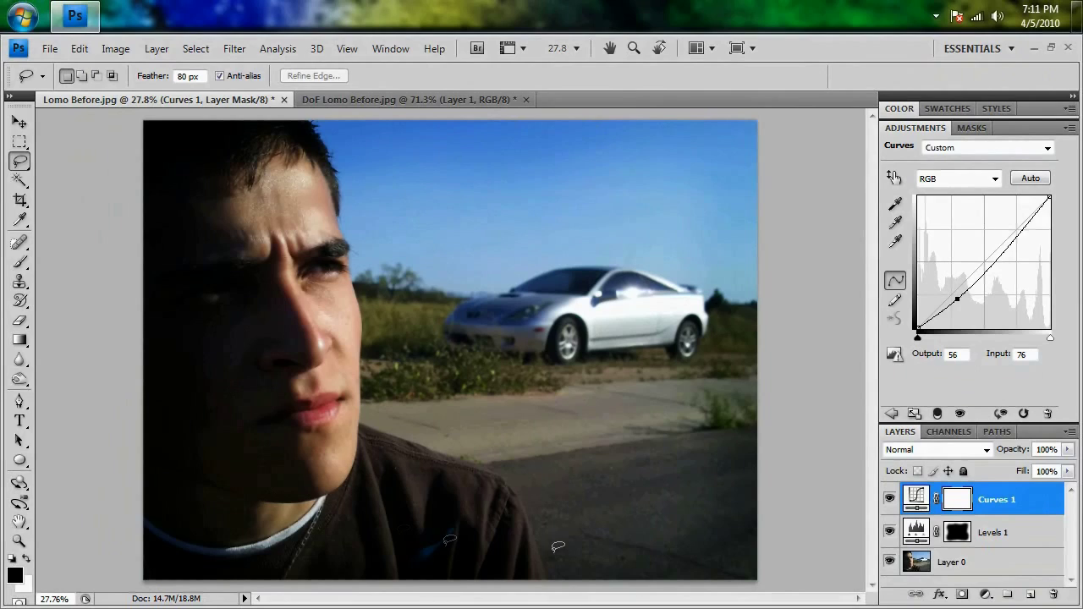
mouse_move(702, 545)
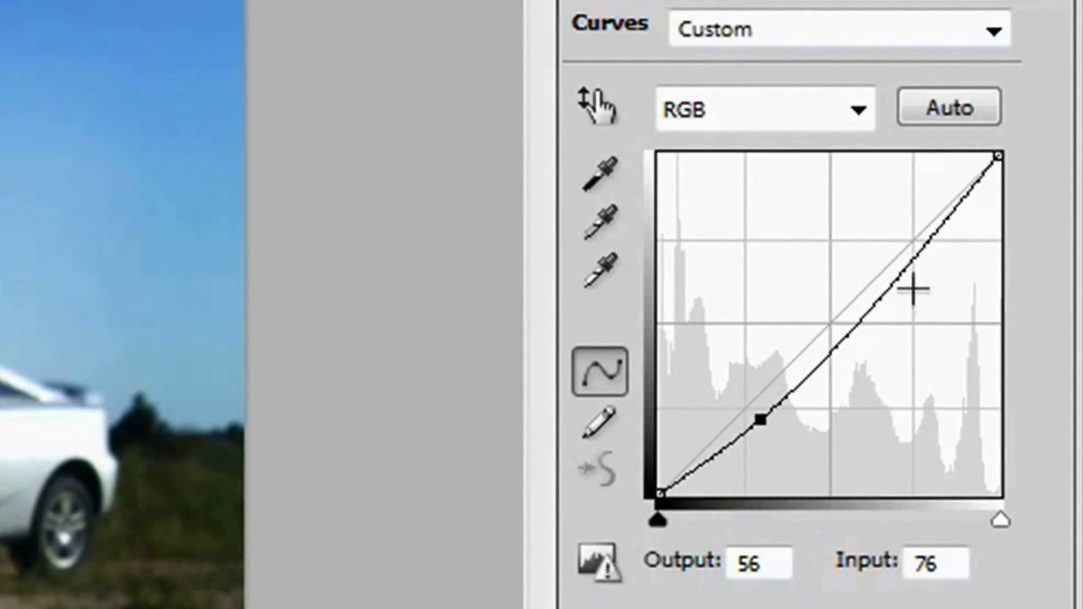
mouse_move(866, 285)
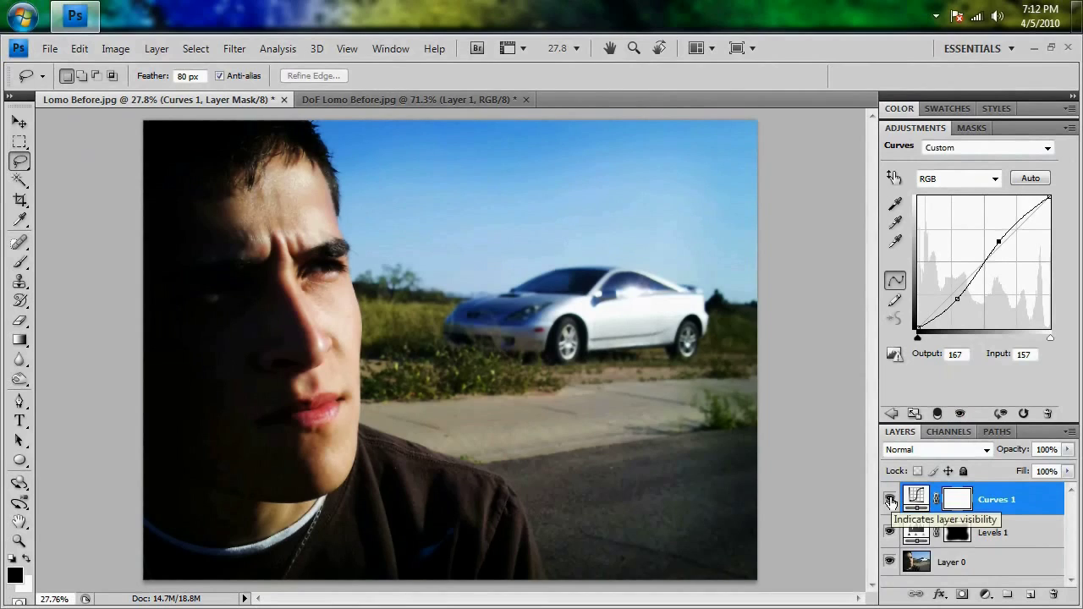
- Toggle Curves 1 to compare, then bend the curve into an S for stronger contrast
left_click(890, 499)
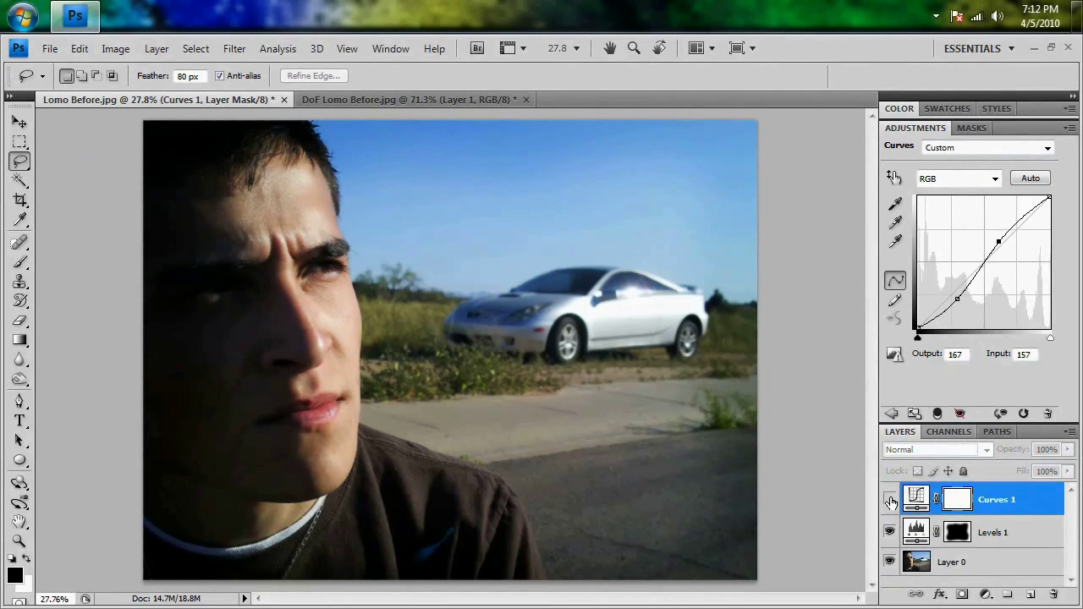
left_click(890, 499)
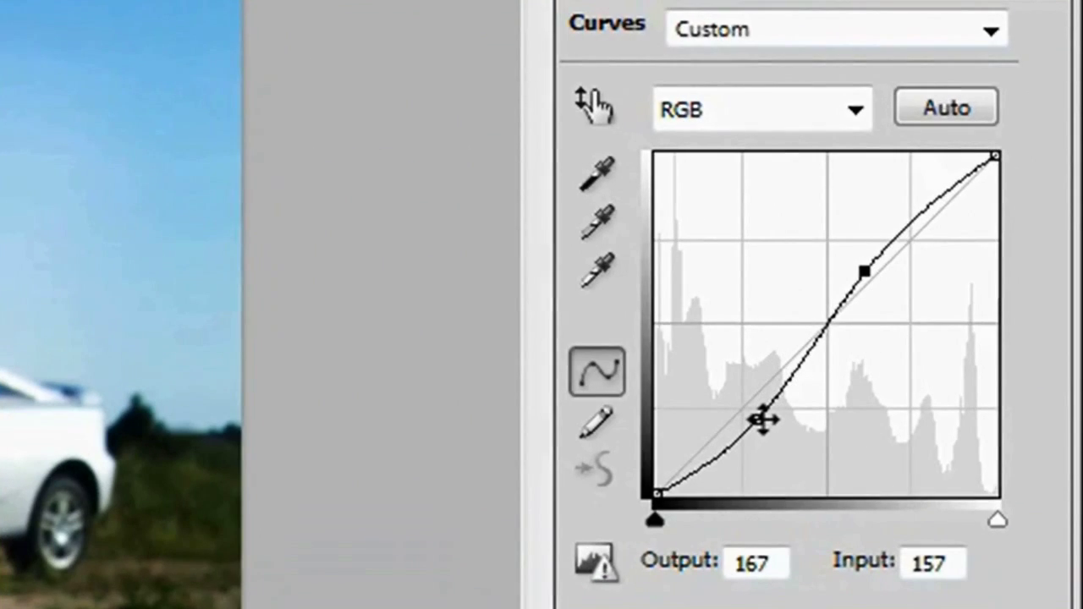
left_click_drag(765, 421, 754, 423)
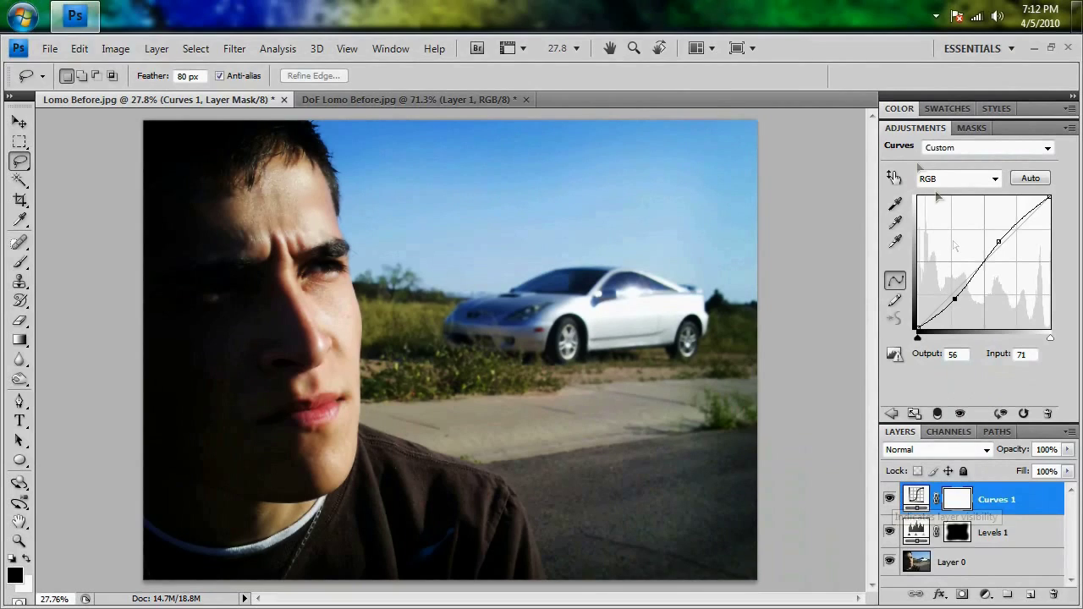
mouse_move(914, 135)
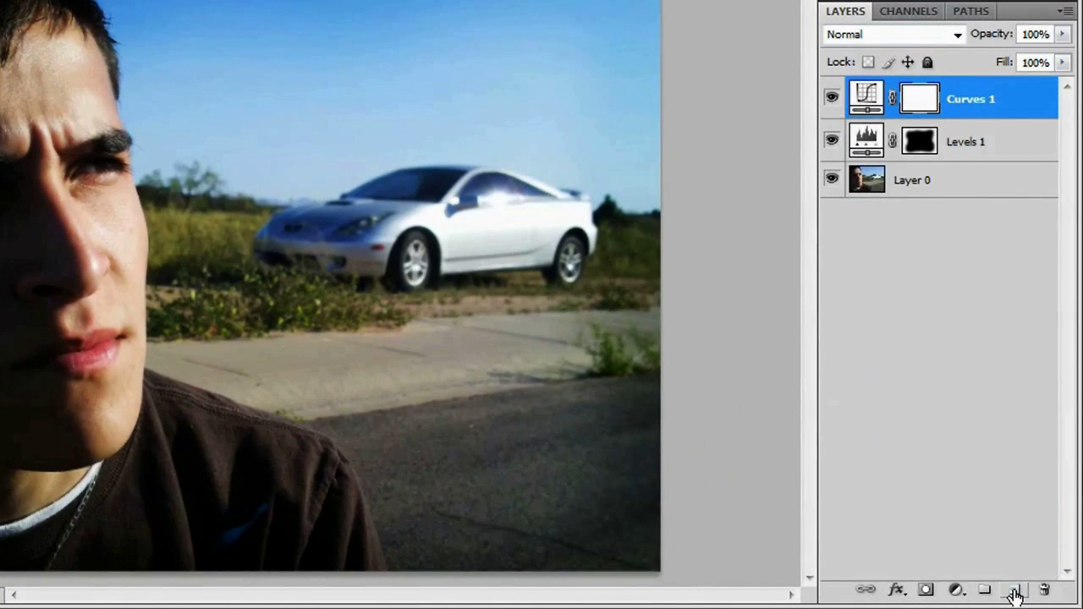
- Create a new top layer and fill it entirely with black
left_click(1012, 589)
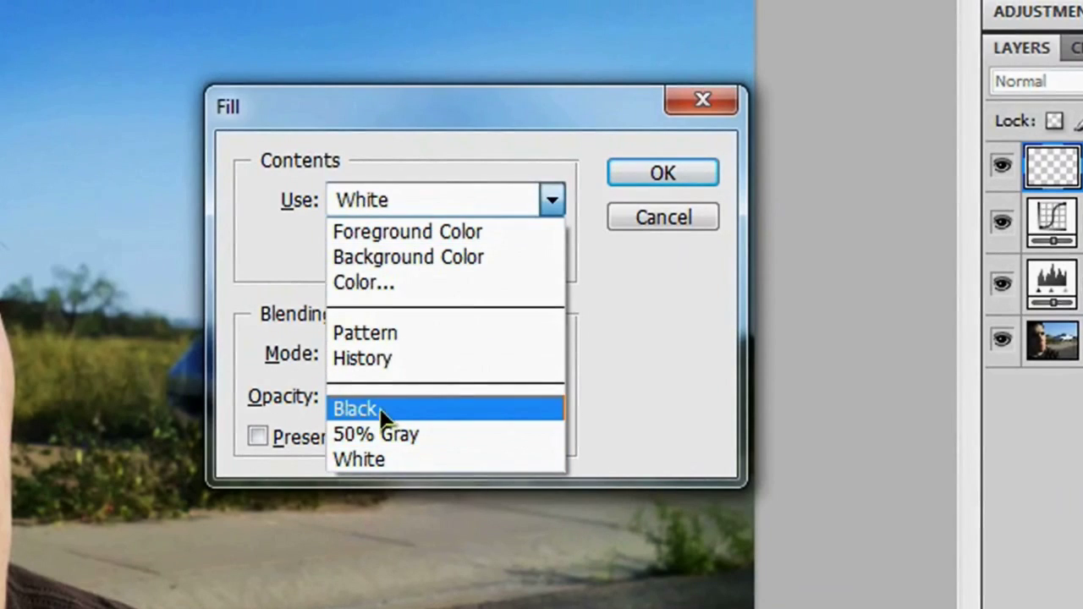
left_click(355, 408)
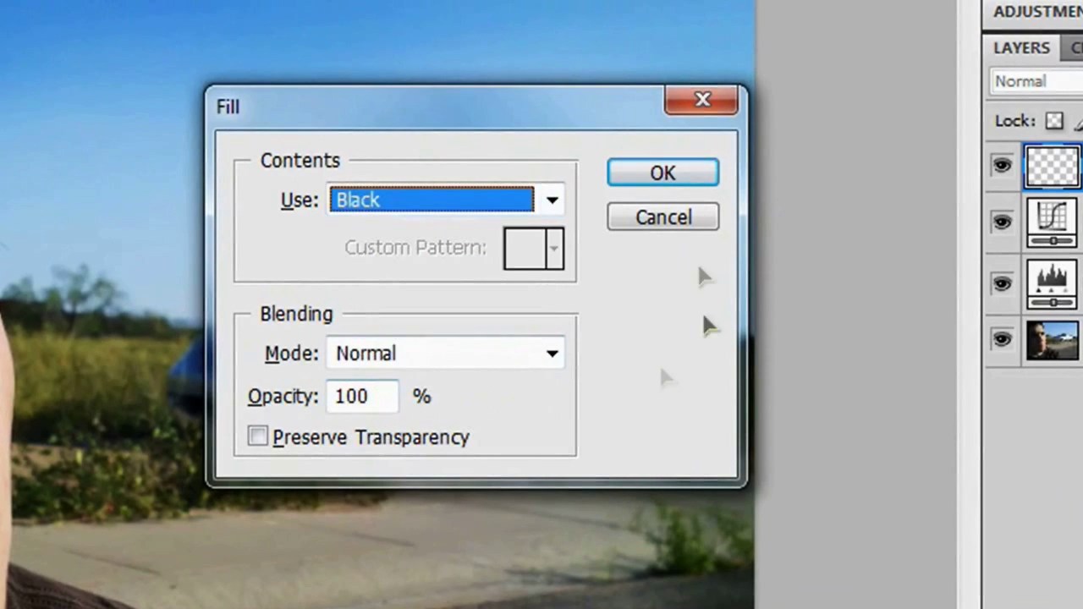
left_click(663, 172)
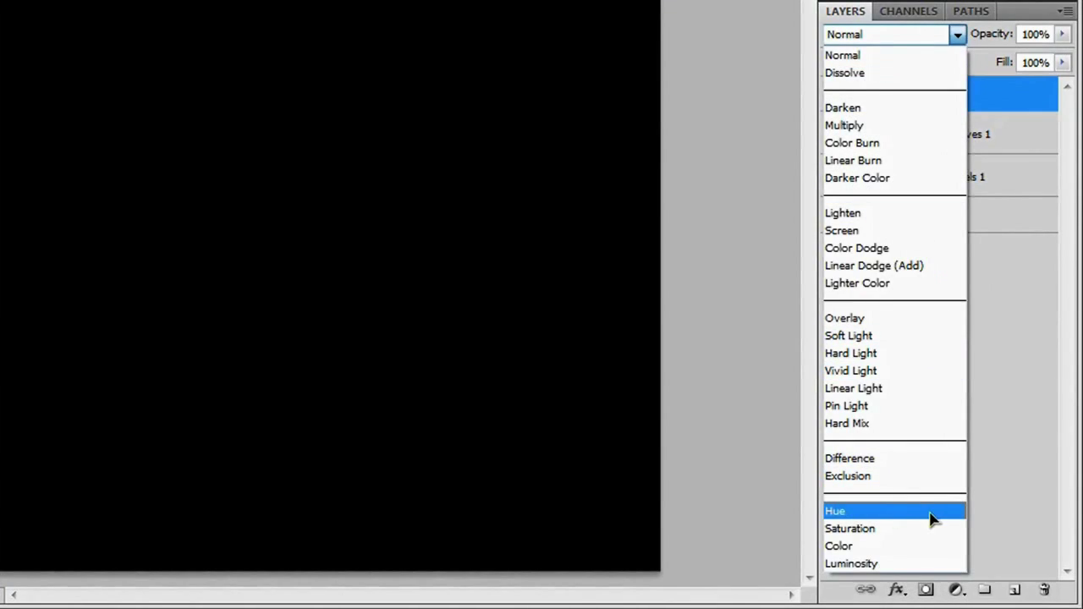
- Set the black layer's blend mode to Hue and lower its opacity to mute the colours
left_click(836, 511)
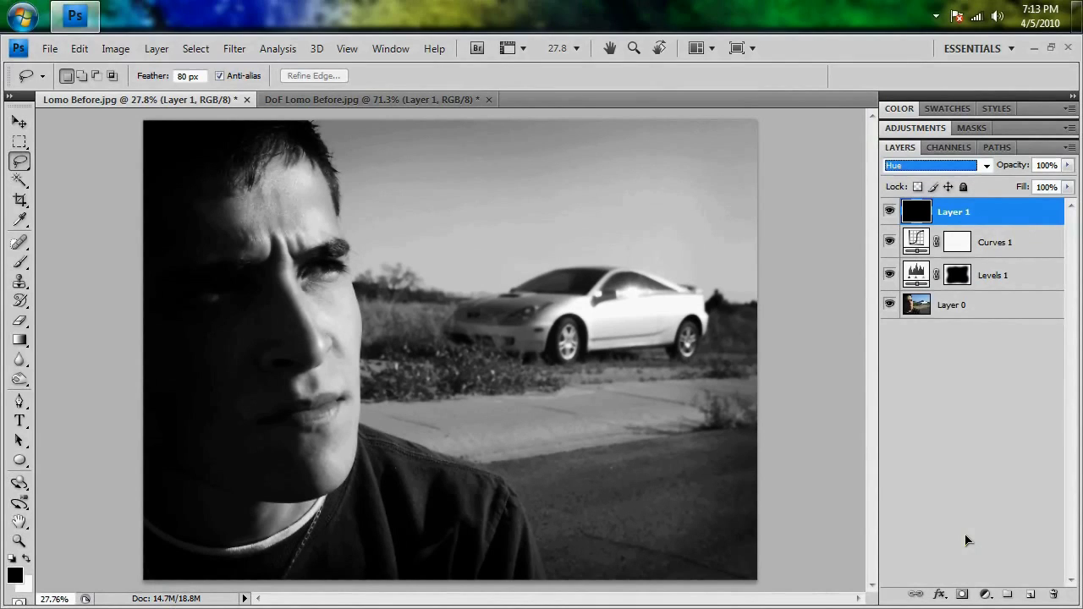
mouse_move(996, 433)
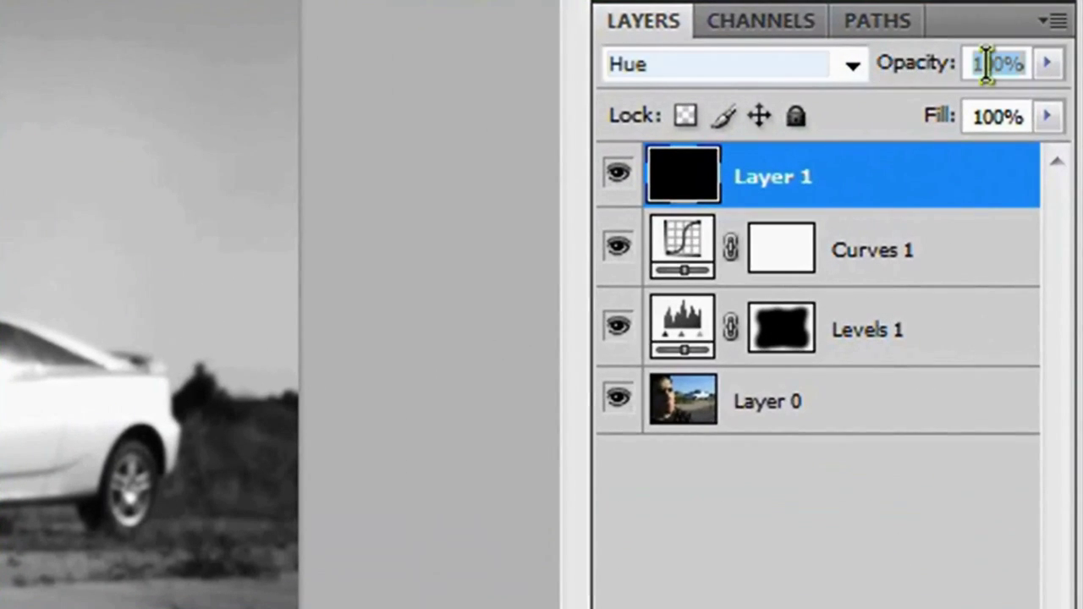
type("4")
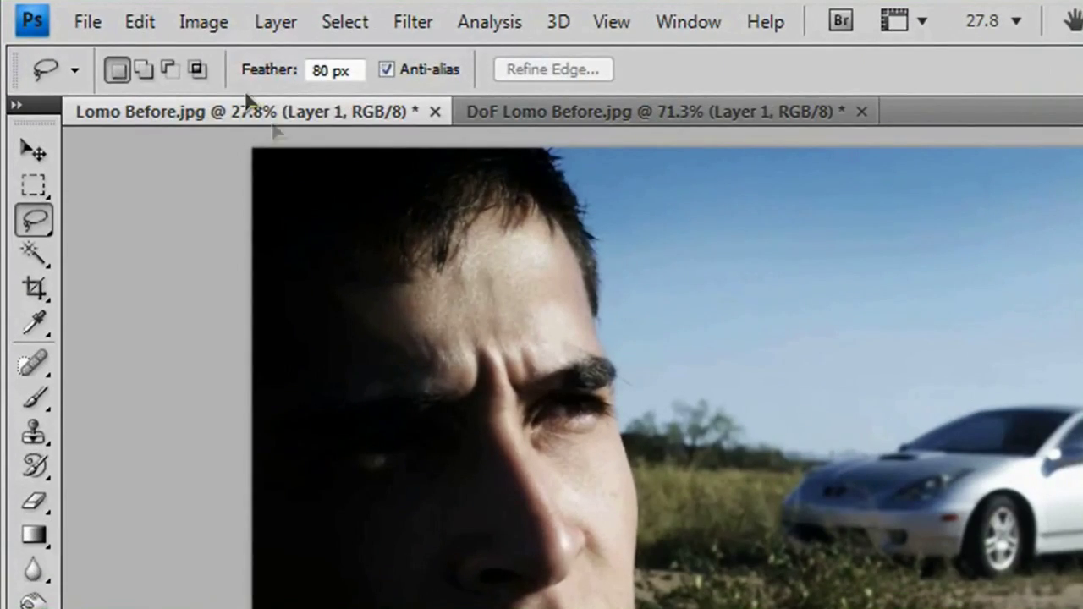
- Convert the image to Lab Color mode via Image > Mode
left_click(203, 20)
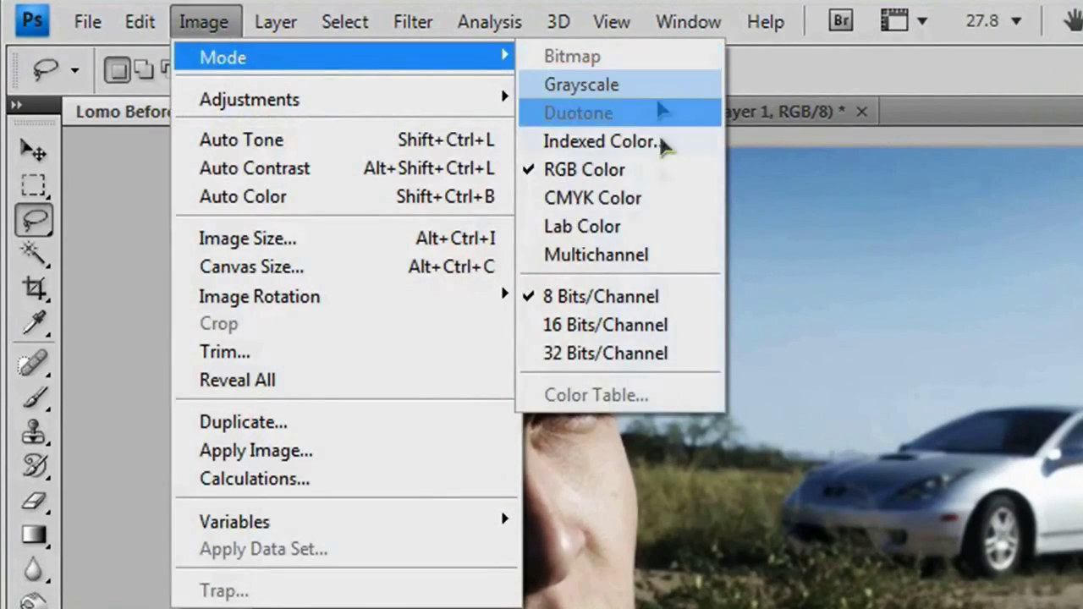
left_click(582, 85)
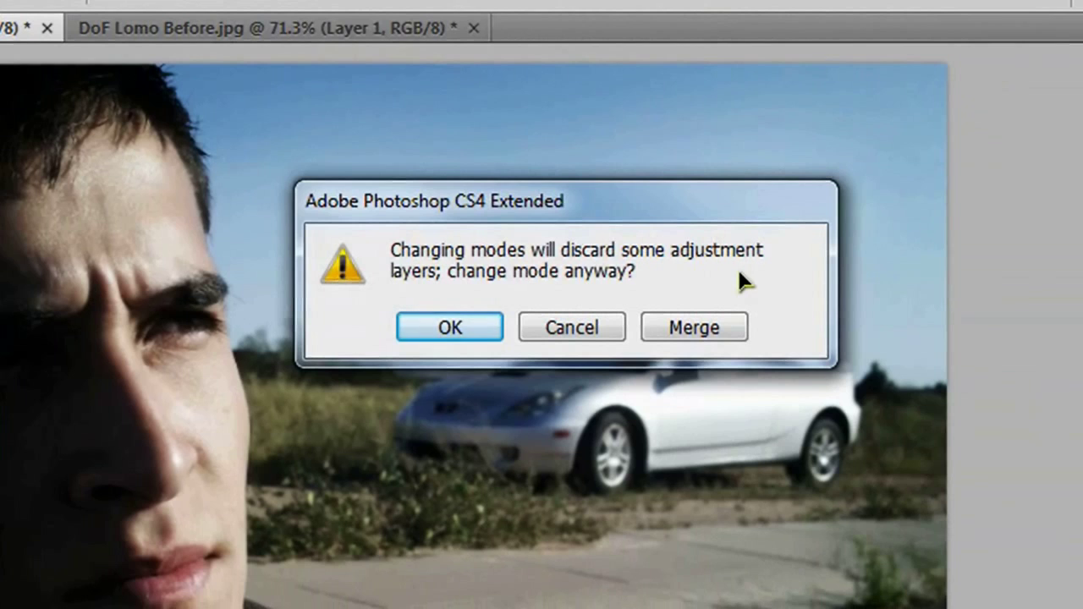
mouse_move(690, 337)
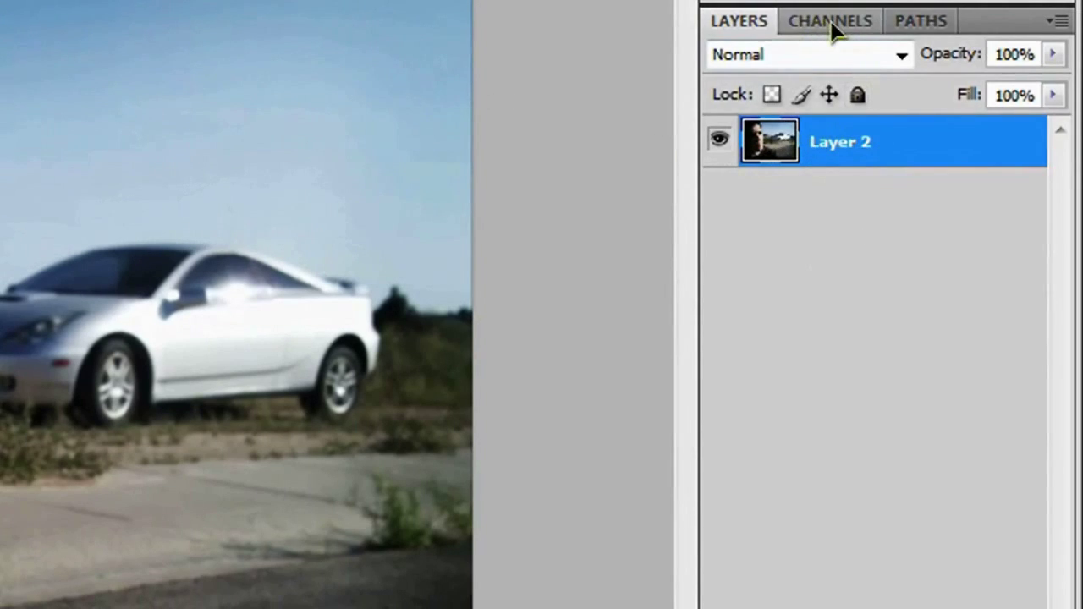
- Select only the Lightness channel in the Channels panel, then return to Layers
left_click(829, 20)
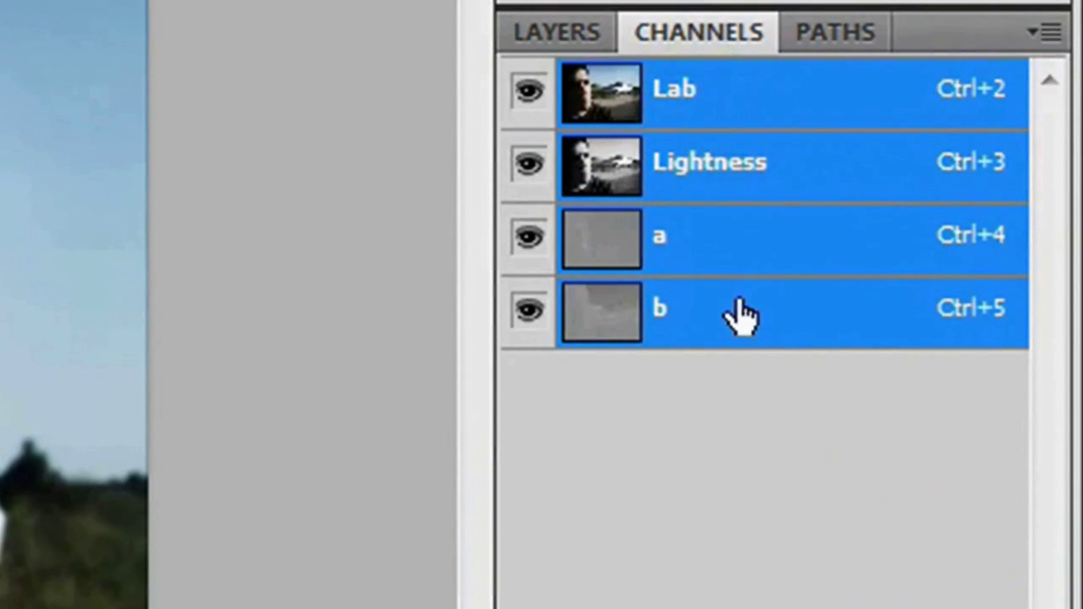
mouse_move(744, 372)
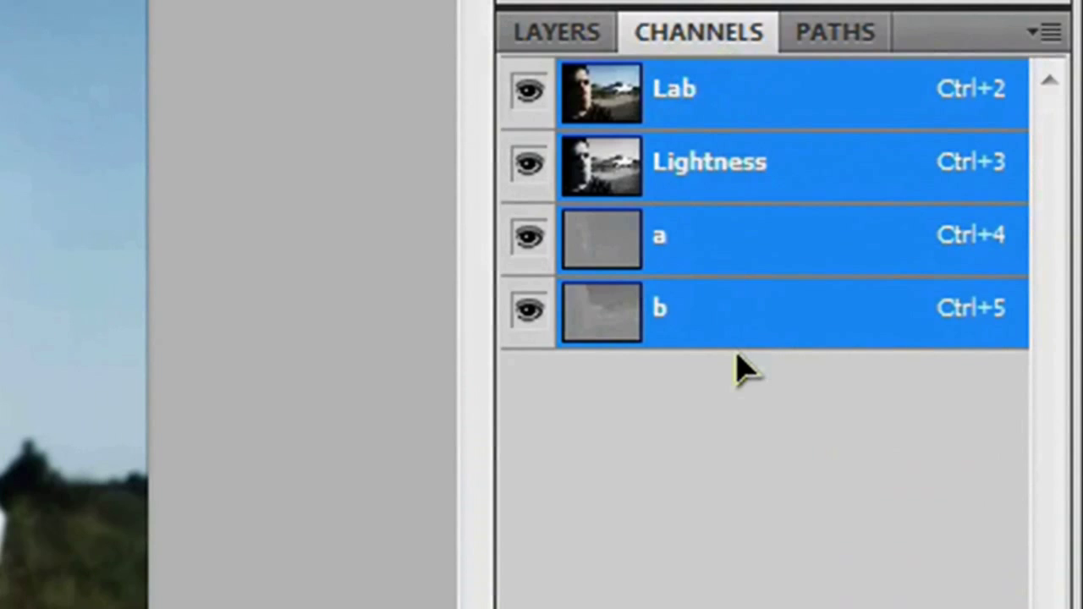
mouse_move(748, 166)
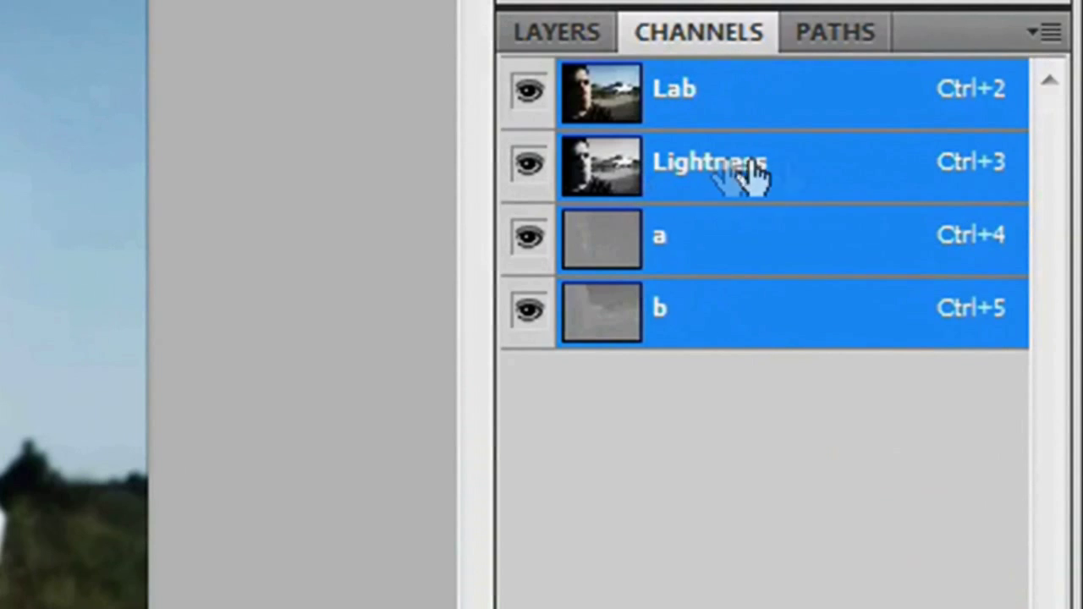
left_click(709, 162)
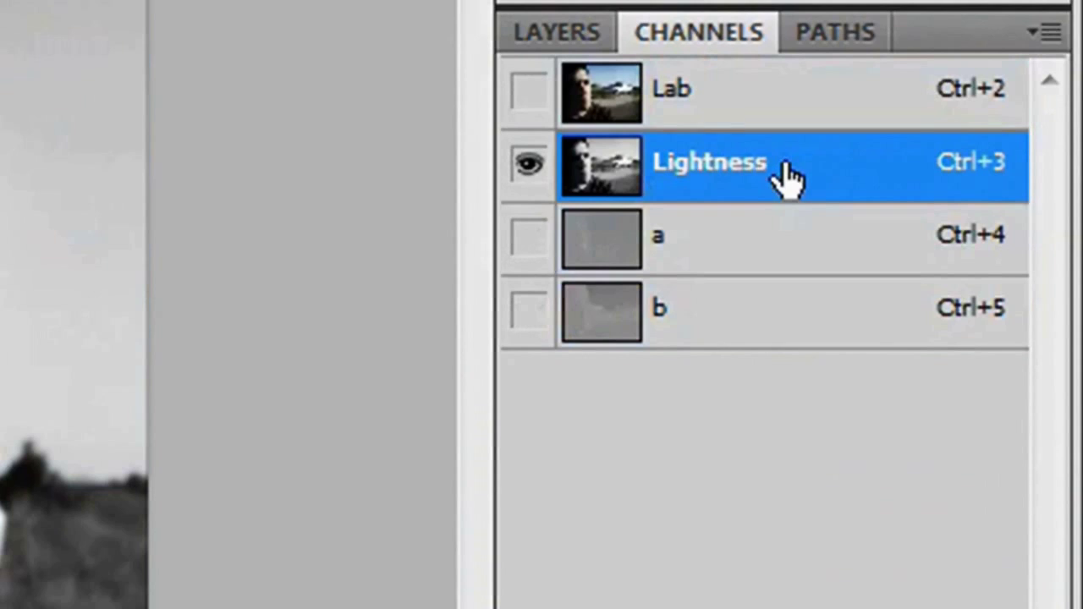
left_click(555, 32)
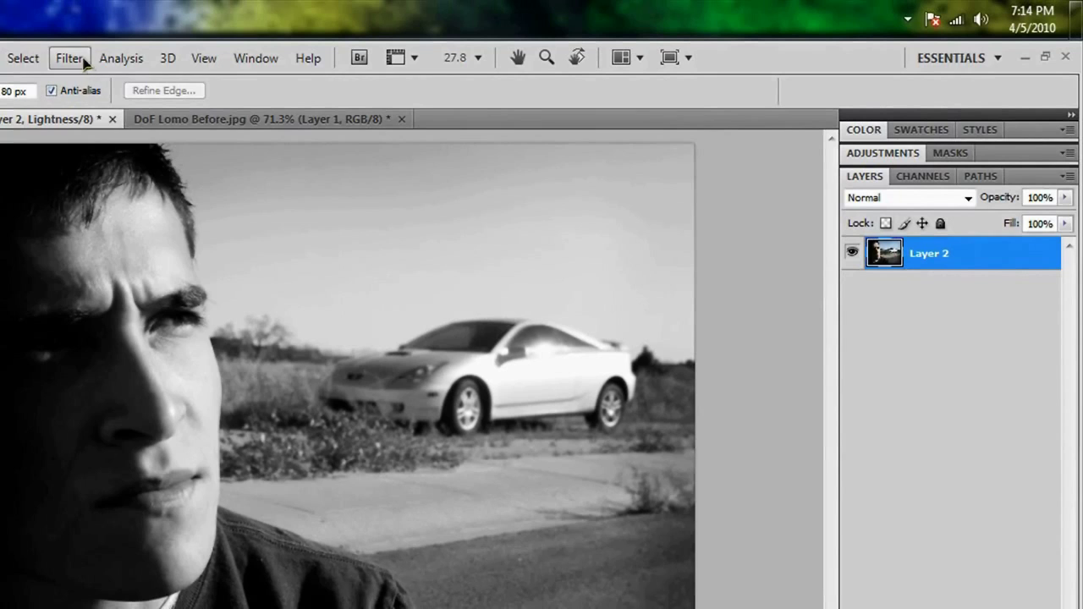
- Apply Unsharp Mask to the Lightness channel: Amount 50%, Radius 50 px, Threshold 0
left_click(69, 57)
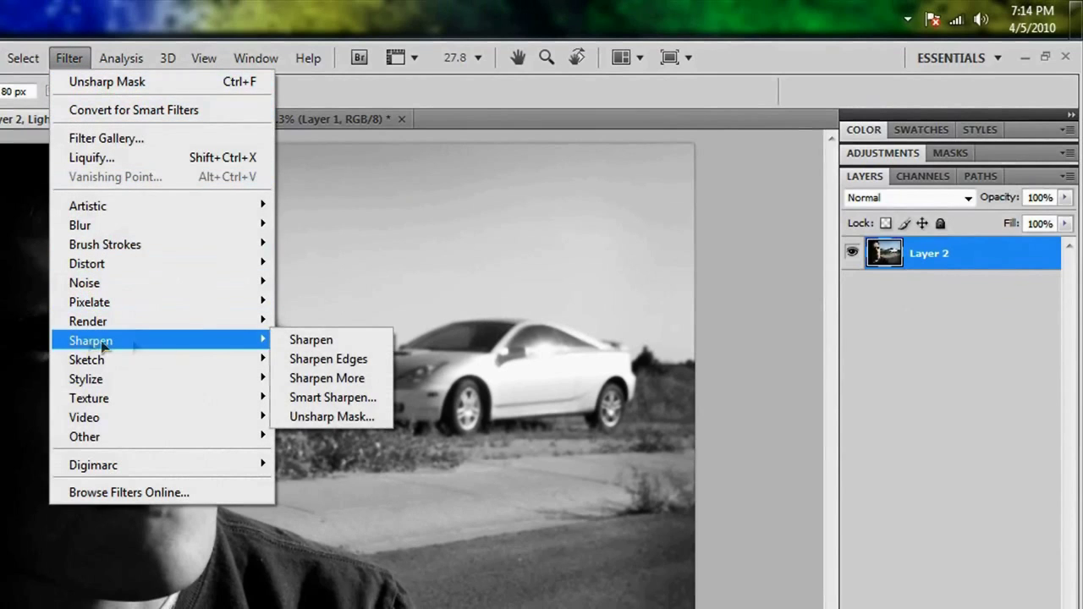
mouse_move(331, 417)
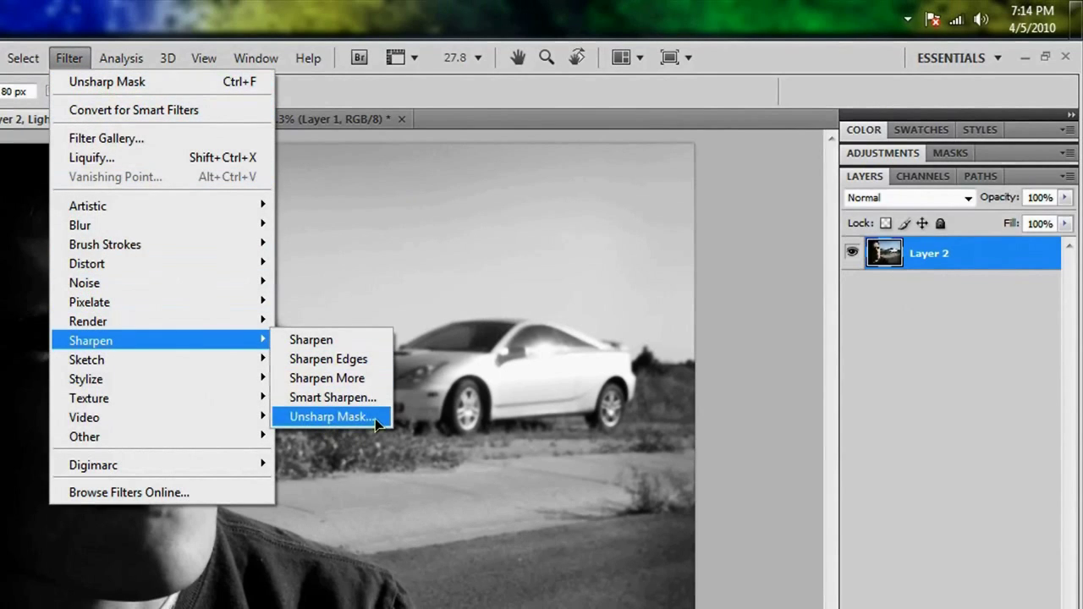
left_click(330, 416)
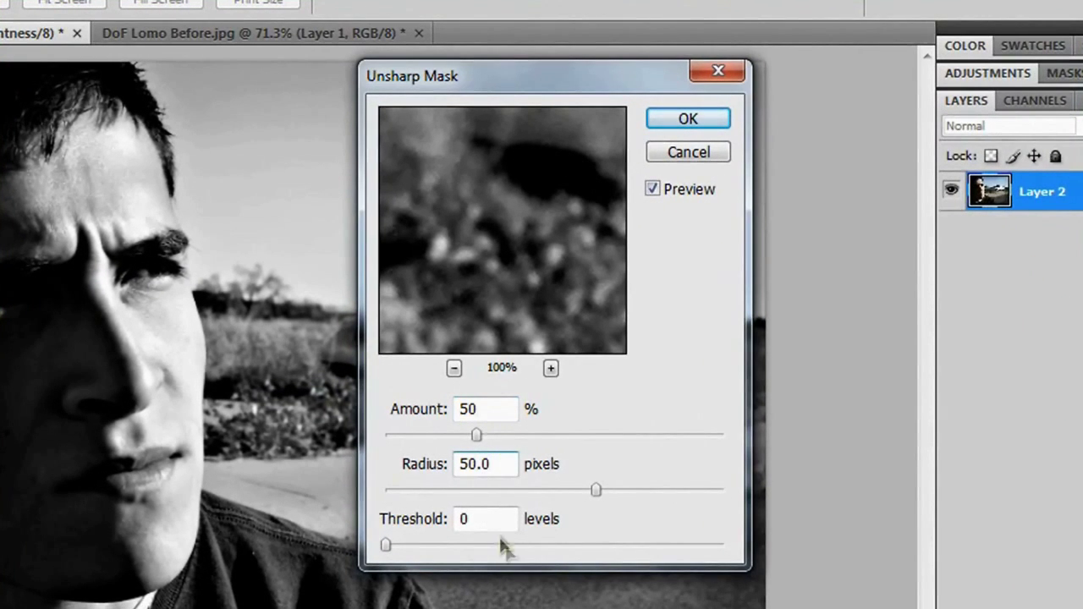
left_click(484, 518)
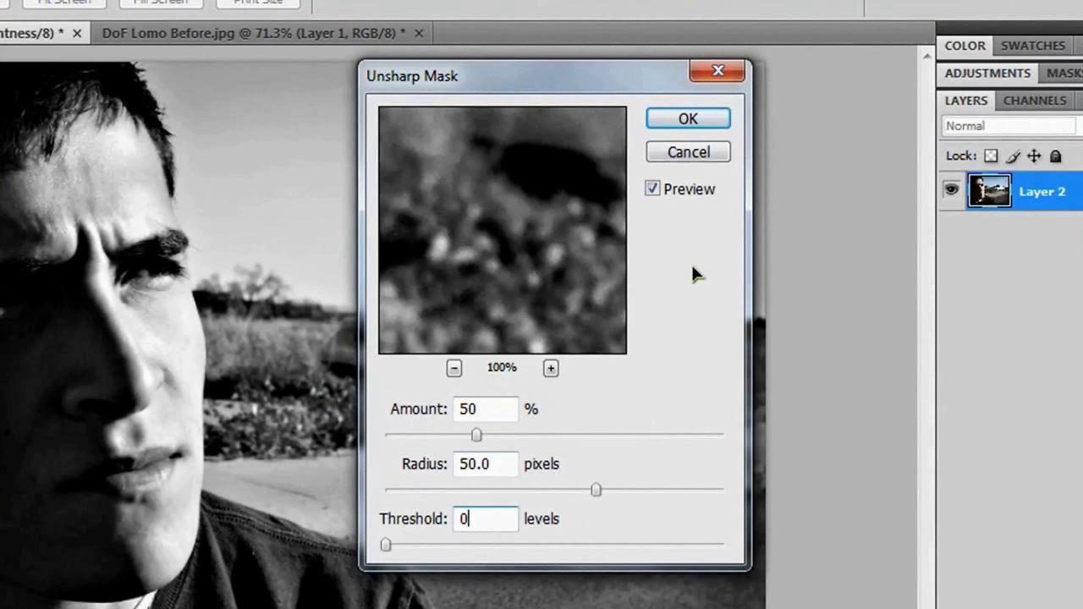
left_click(687, 118)
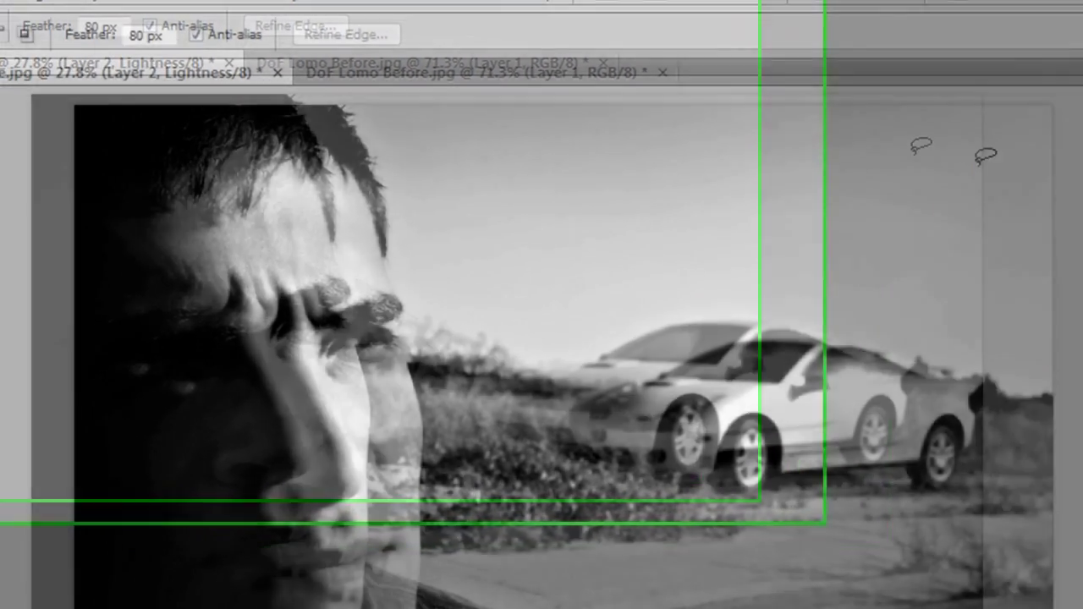
- Convert the sharpened image back to RGB Color mode and select the Move tool
left_click(203, 20)
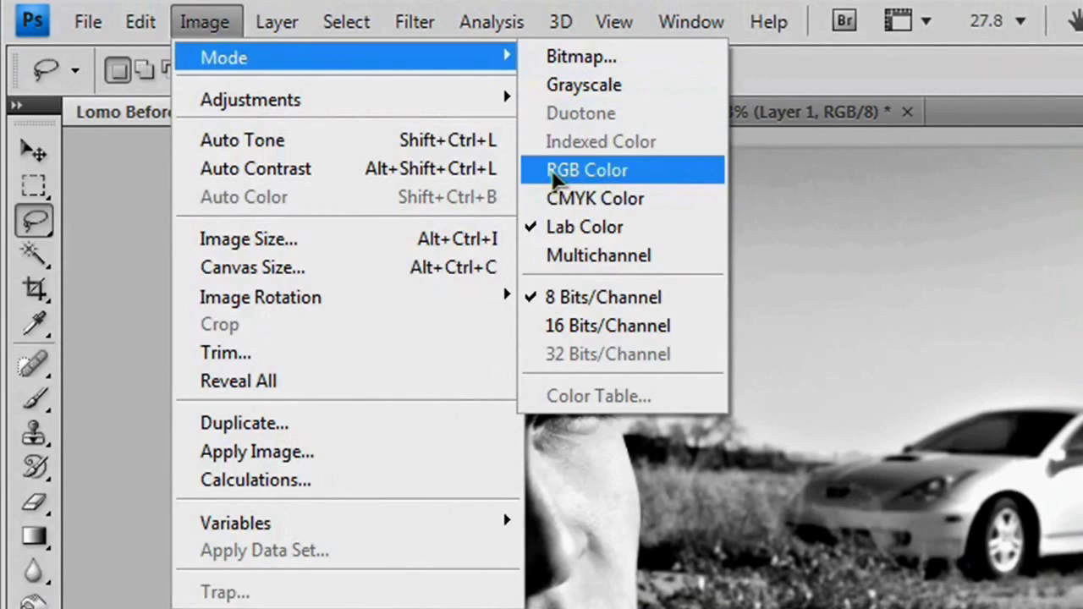
left_click(585, 169)
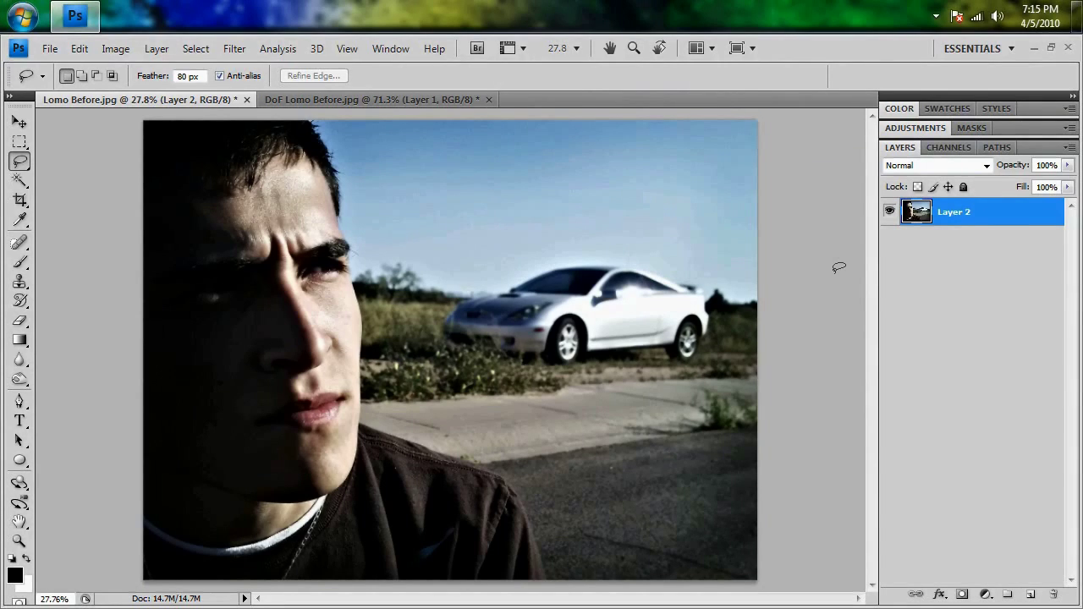
left_click(20, 122)
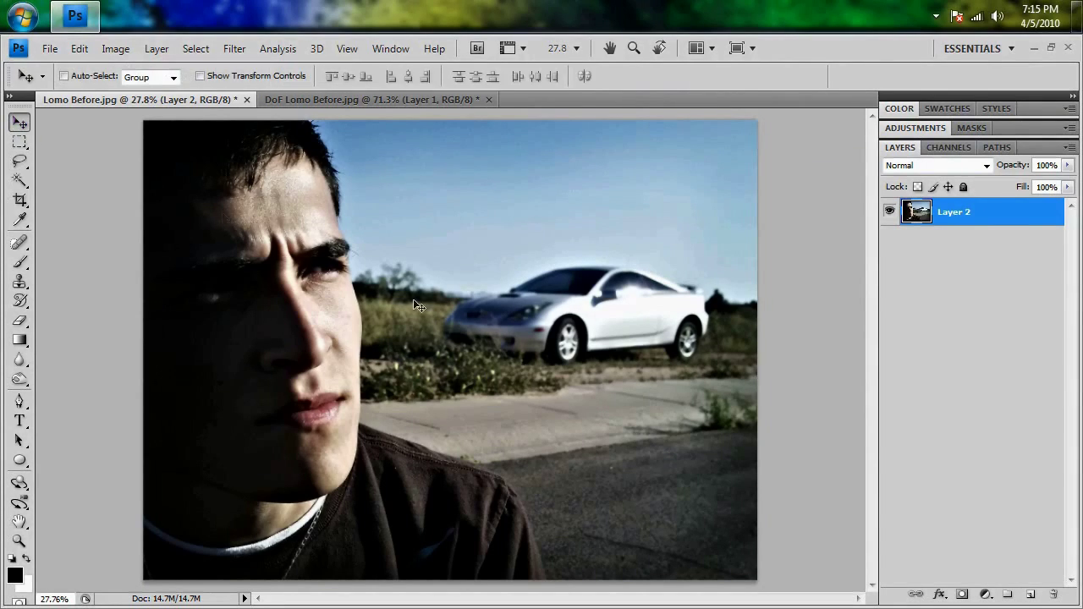
mouse_move(667, 450)
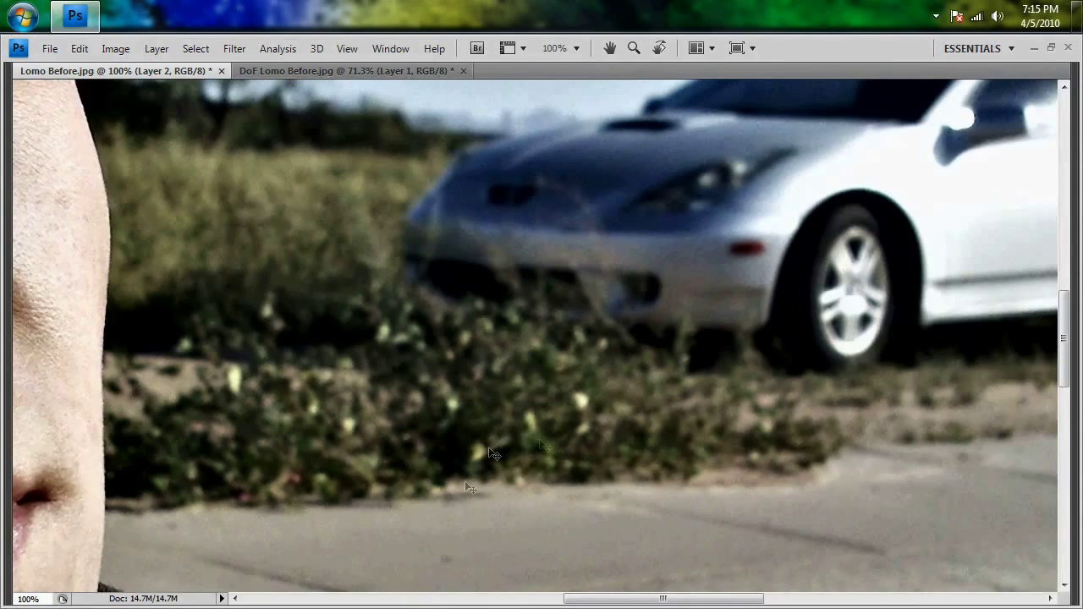
mouse_move(149, 213)
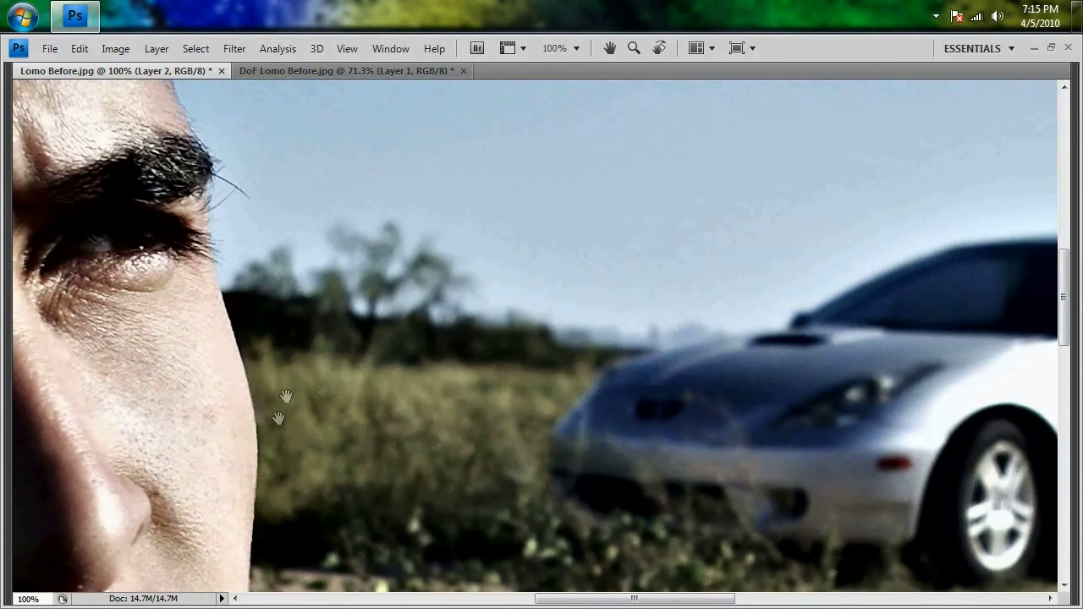
mouse_move(753, 415)
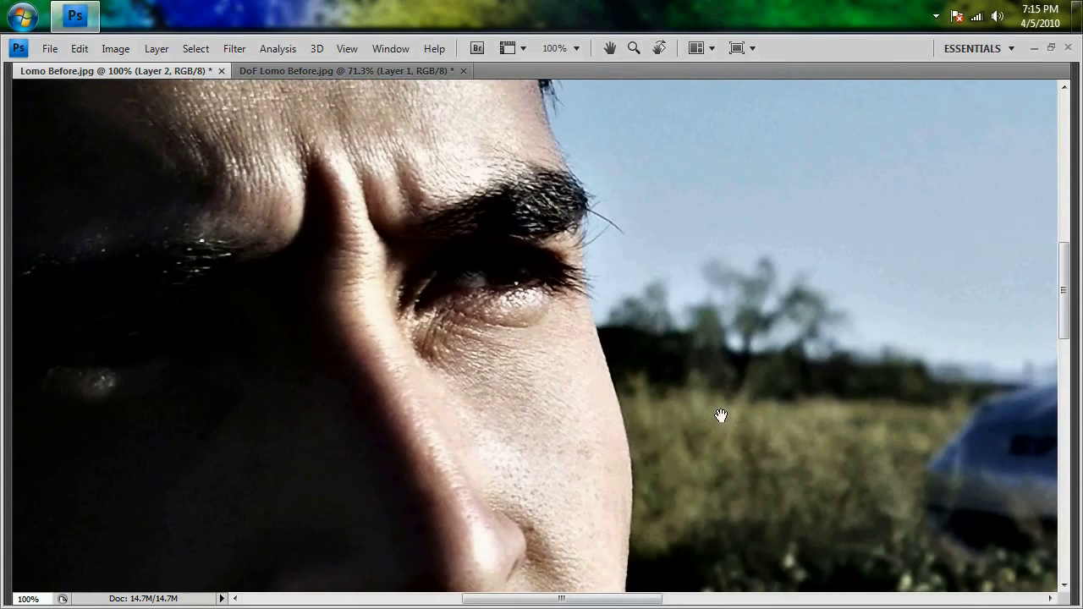
mouse_move(724, 420)
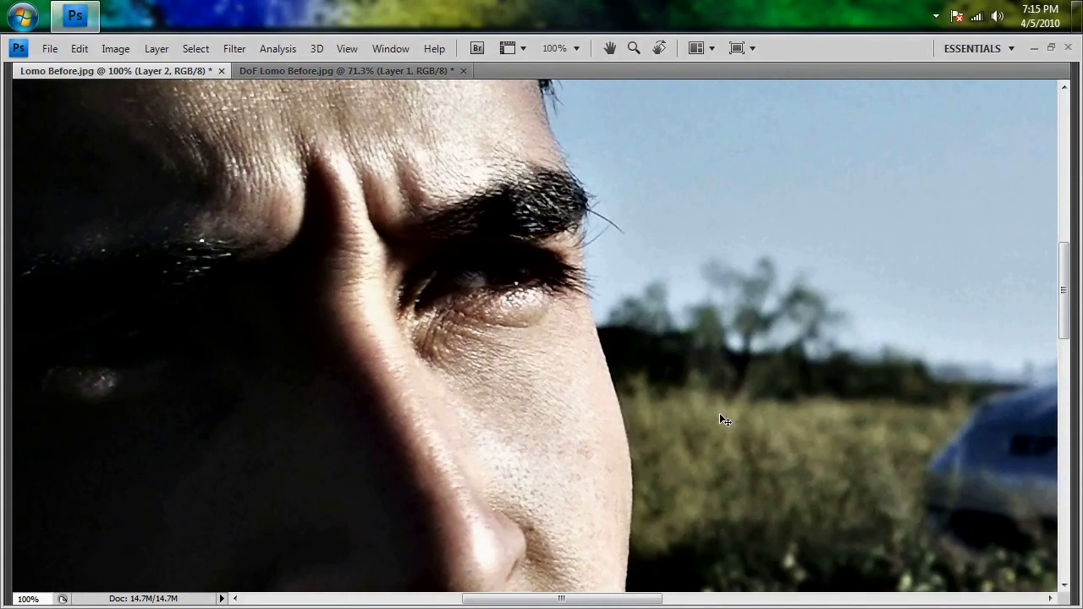